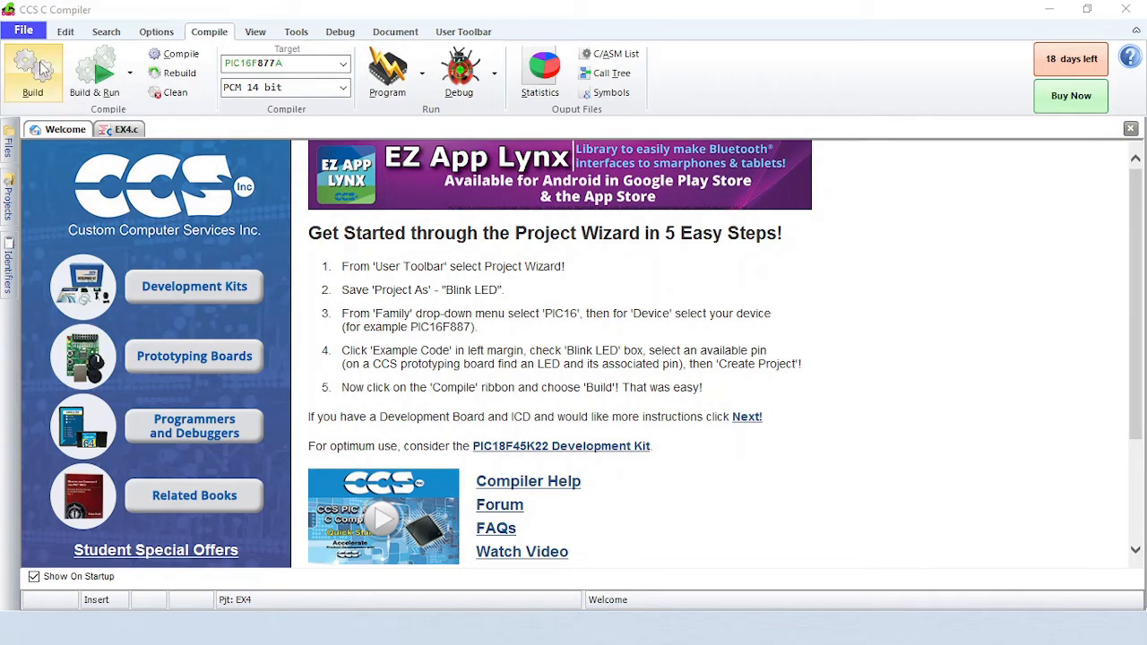
Step: Launch the Project Wizard from File > New and save the project as main.ccspjt
{"action": "left_click", "coordinate": [23, 30]}
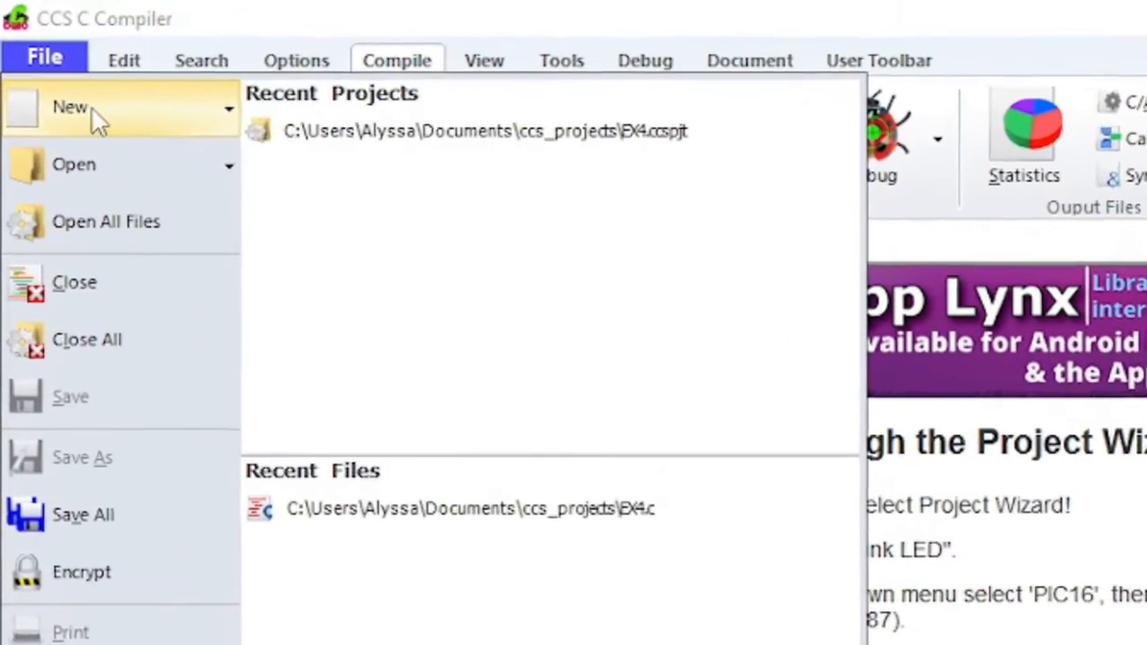
{"action": "left_click", "coordinate": [70, 107]}
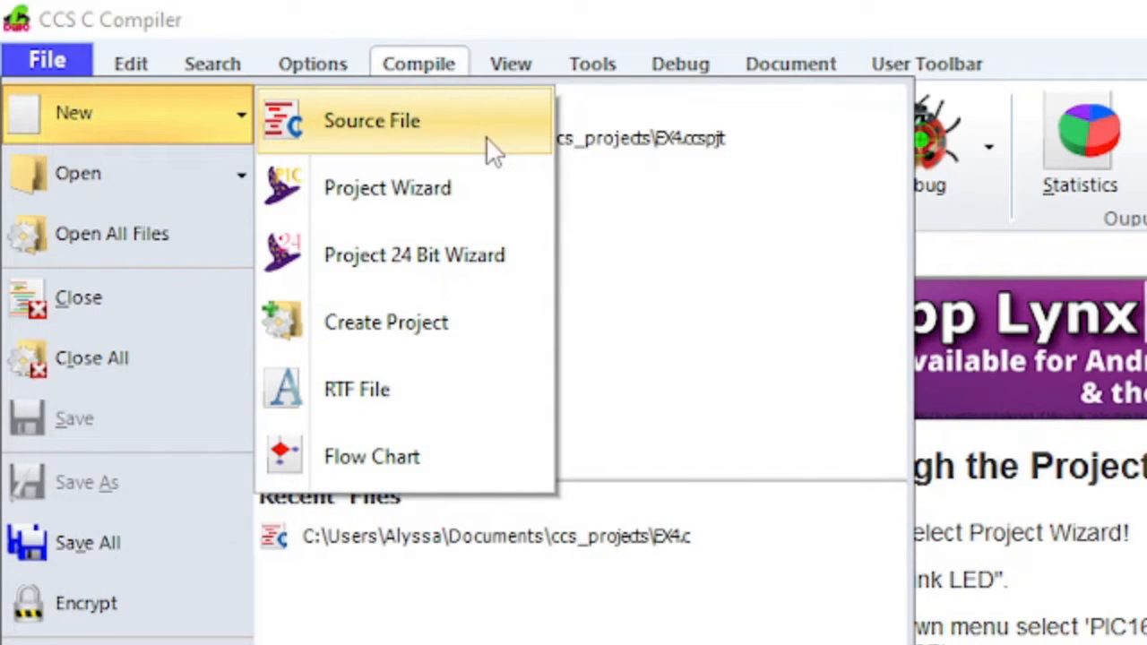
{"action": "mouse_move", "coordinate": [502, 197]}
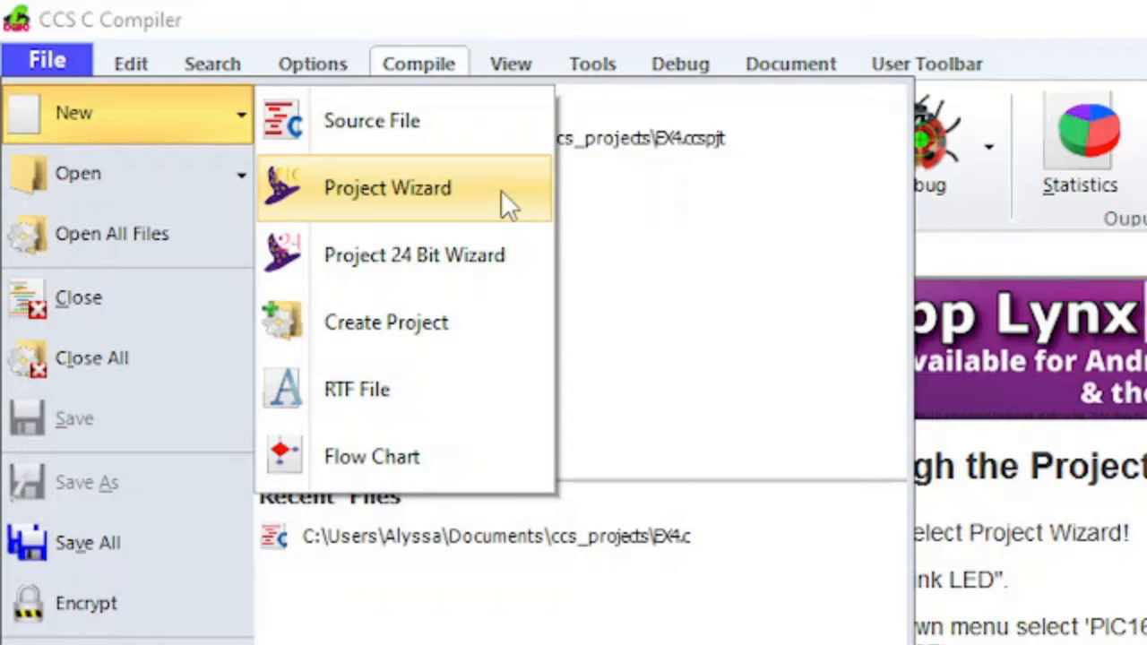
{"action": "mouse_move", "coordinate": [520, 269]}
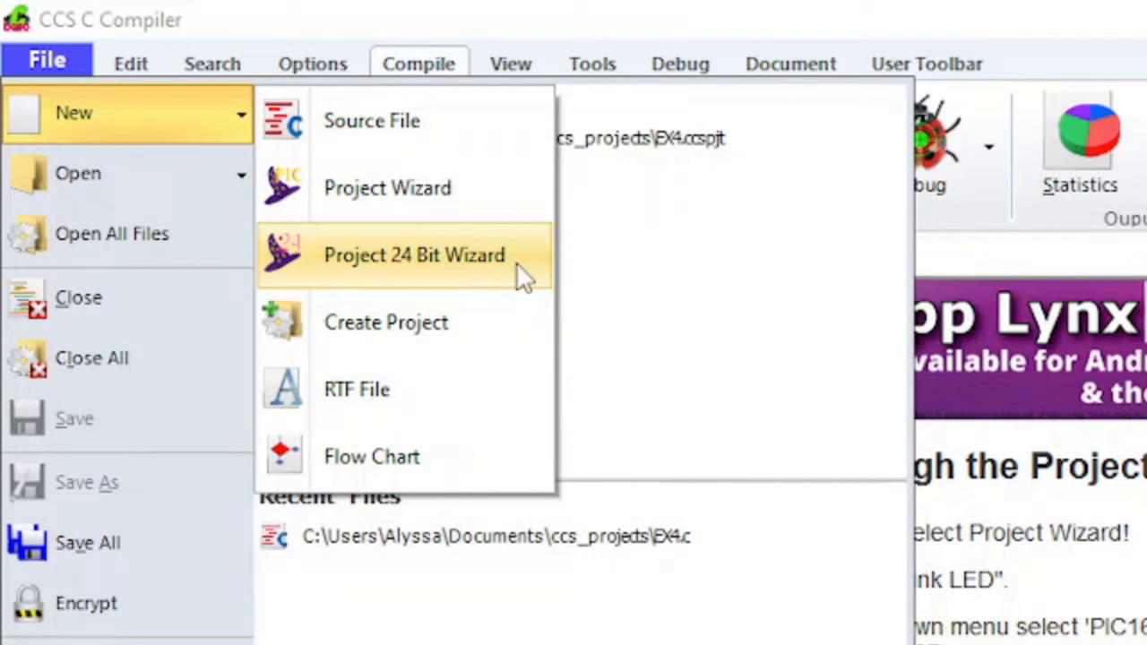
{"action": "mouse_move", "coordinate": [522, 201]}
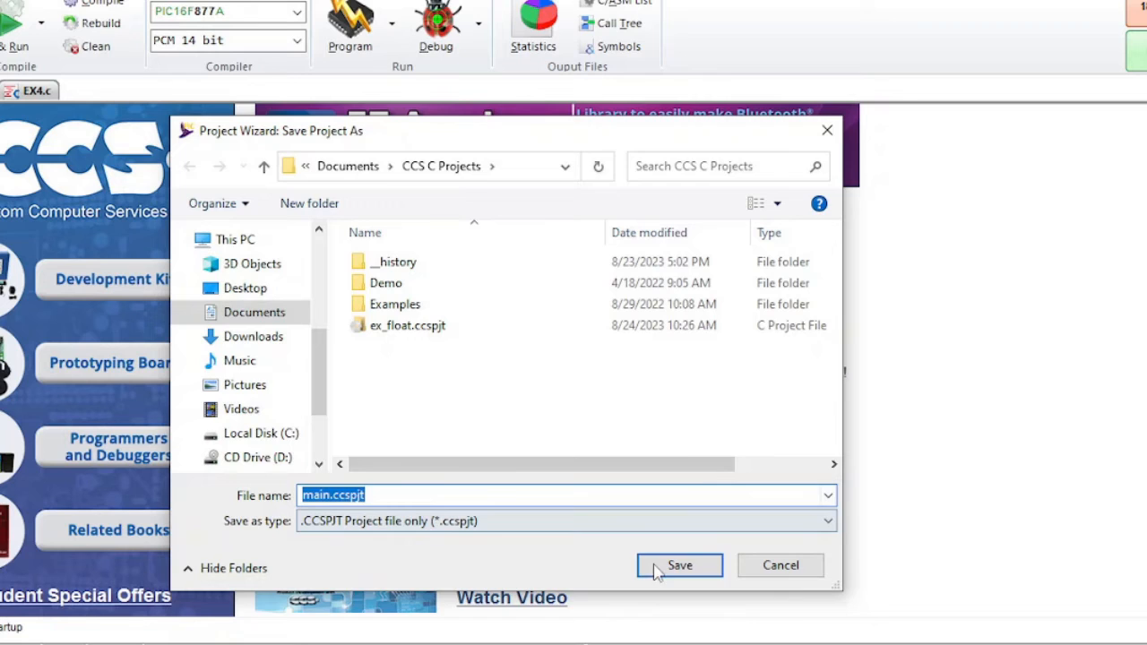
{"action": "left_click", "coordinate": [679, 565]}
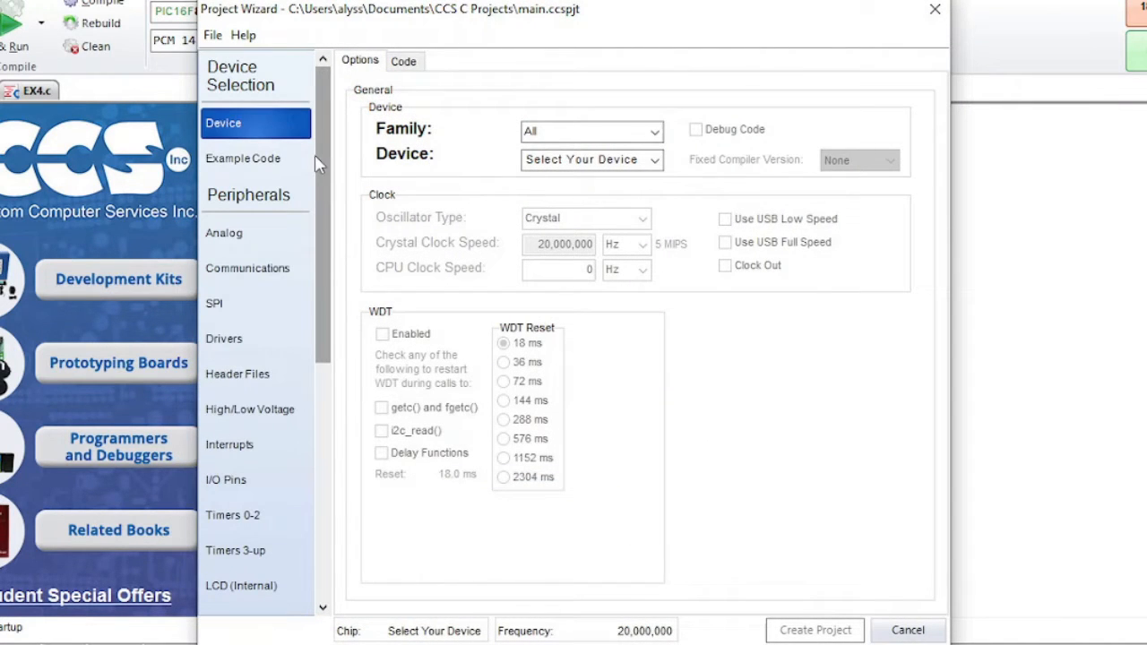
Step: Select the PIC16 family and the PIC16F877A device
{"action": "left_click", "coordinate": [654, 132]}
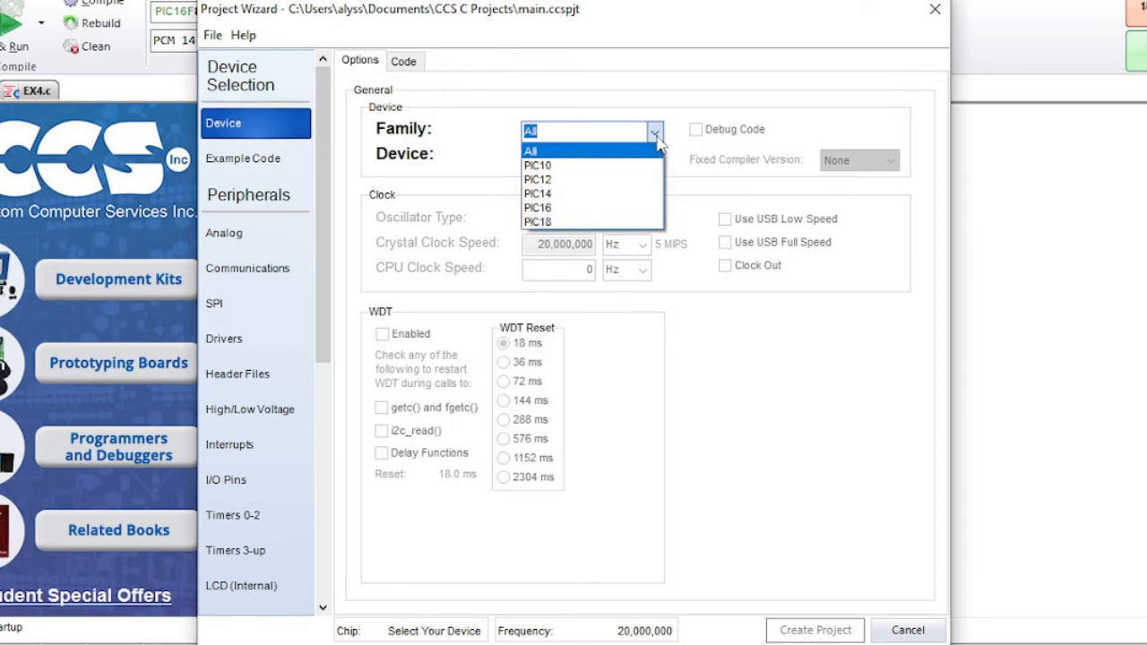
{"action": "left_click", "coordinate": [538, 207]}
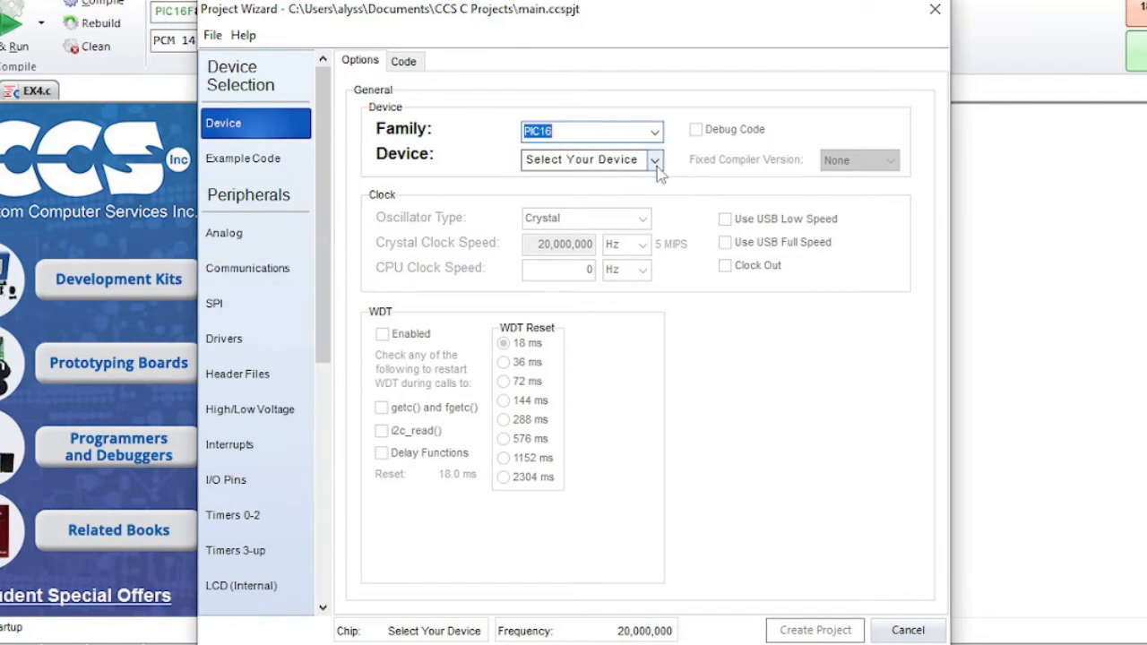
{"action": "left_click", "coordinate": [654, 159]}
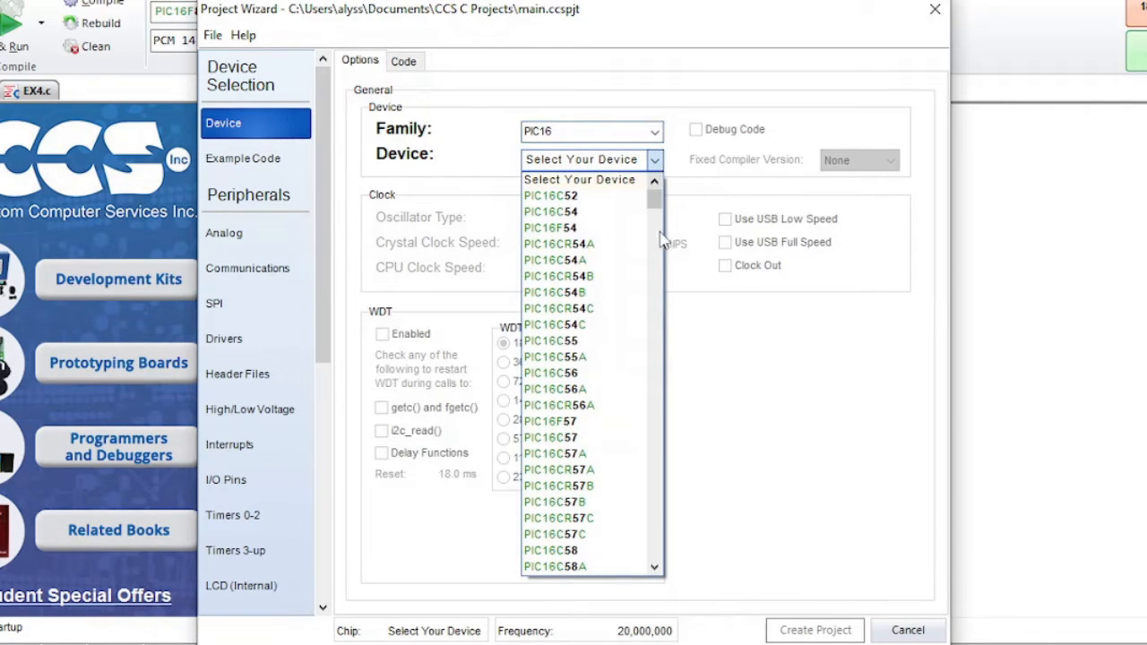
{"action": "scroll", "scroll_direction": "down", "scroll_amount": 3}
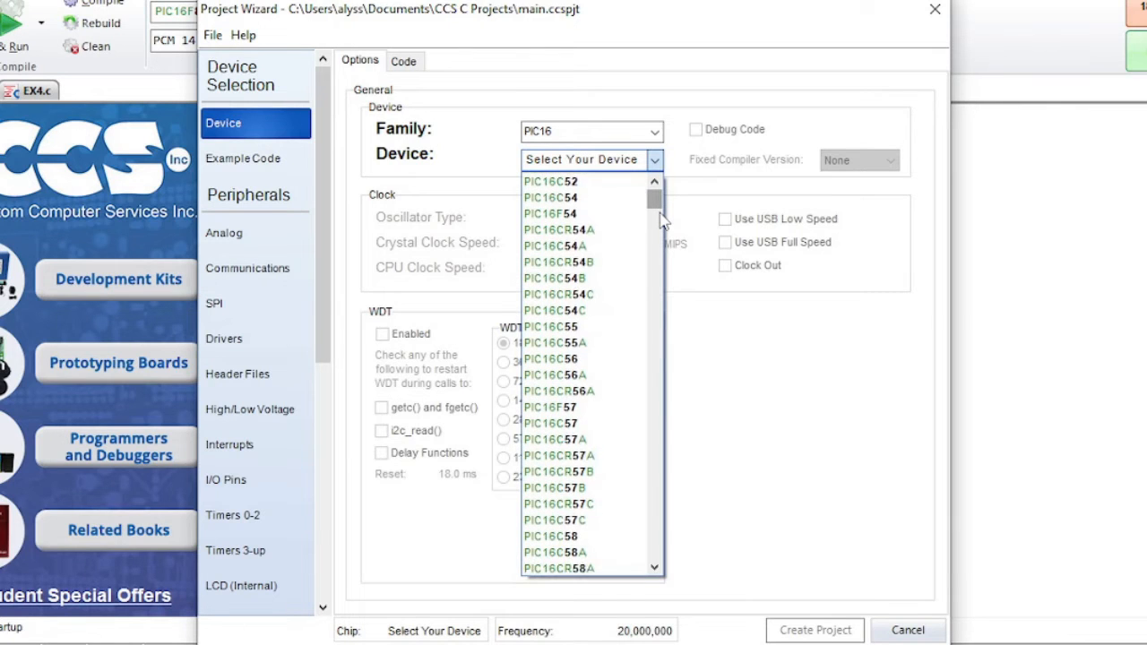
{"action": "scroll", "scroll_direction": "down", "scroll_amount": 3}
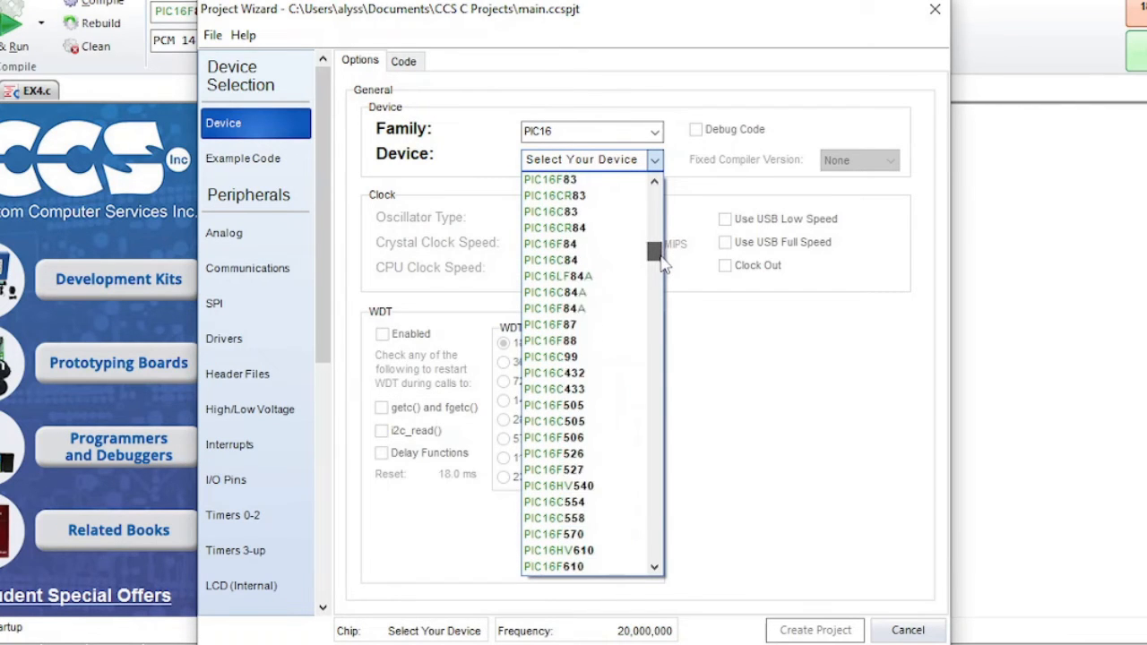
{"action": "scroll", "scroll_direction": "down", "scroll_amount": 3}
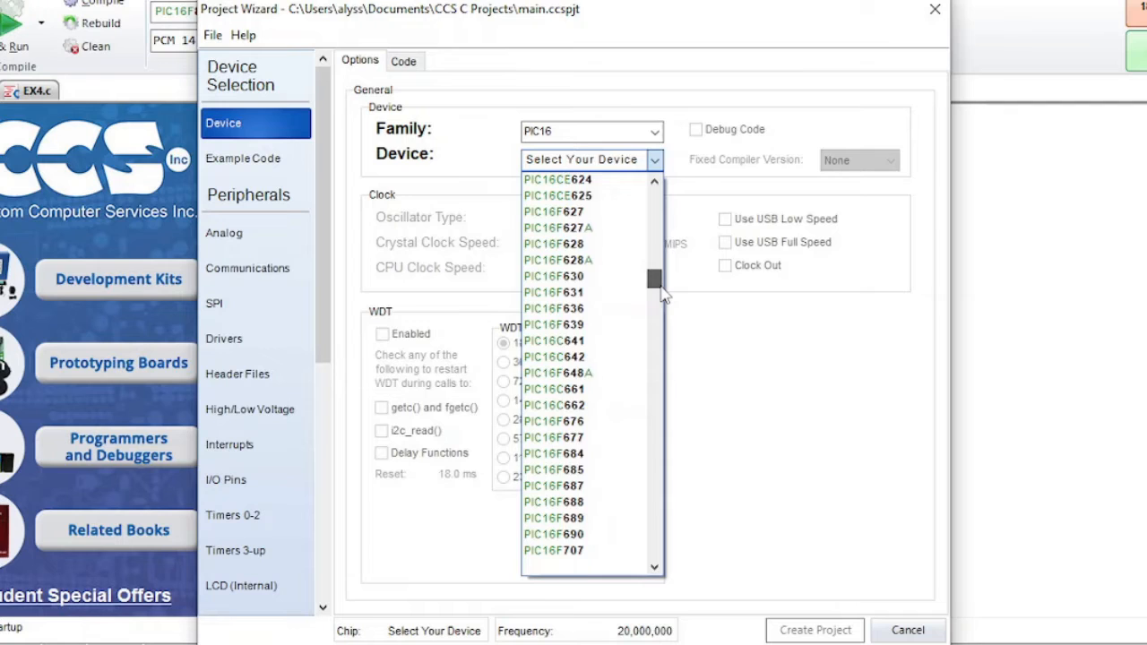
{"action": "scroll", "scroll_direction": "down", "scroll_amount": 3}
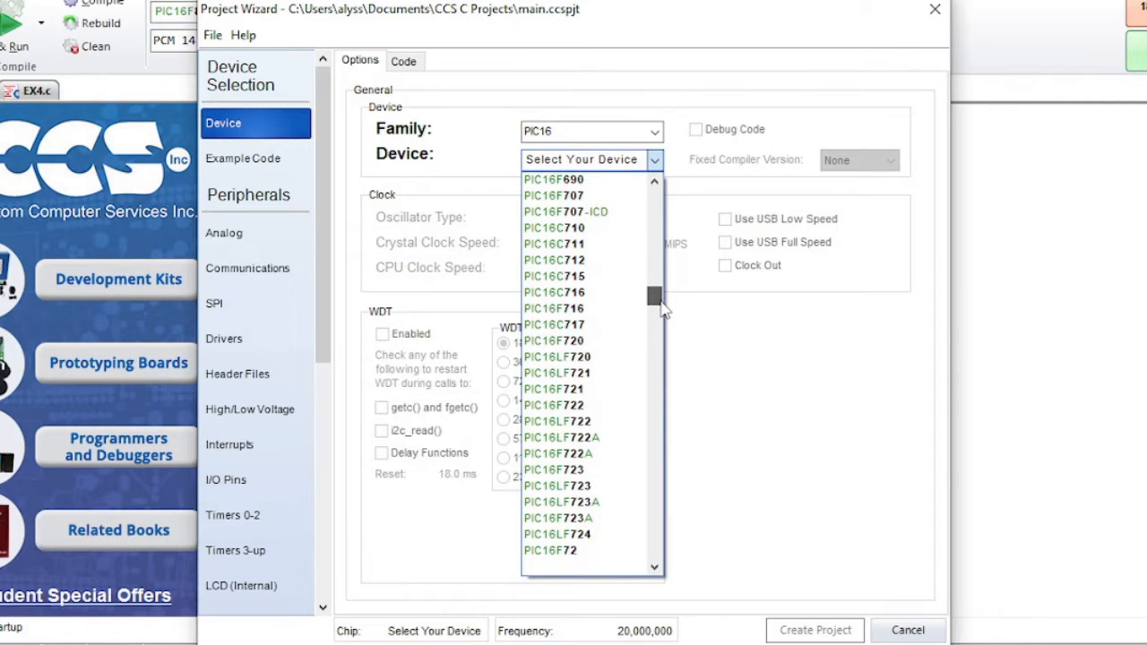
{"action": "scroll", "scroll_direction": "down", "scroll_amount": 3}
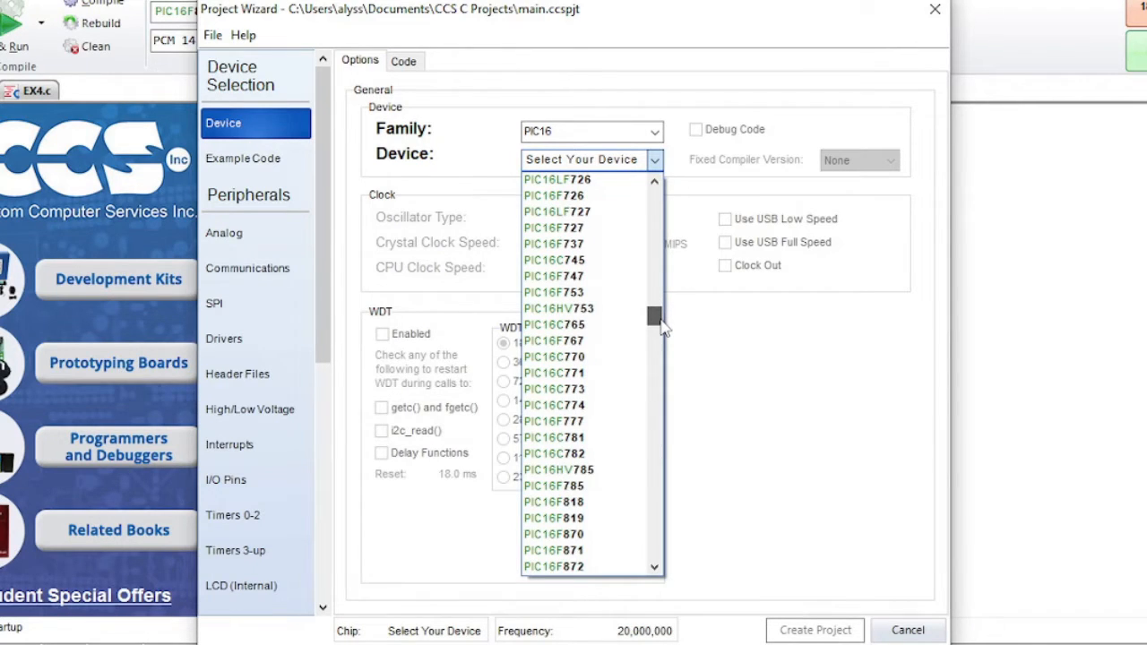
{"action": "scroll", "scroll_direction": "down", "scroll_amount": 3}
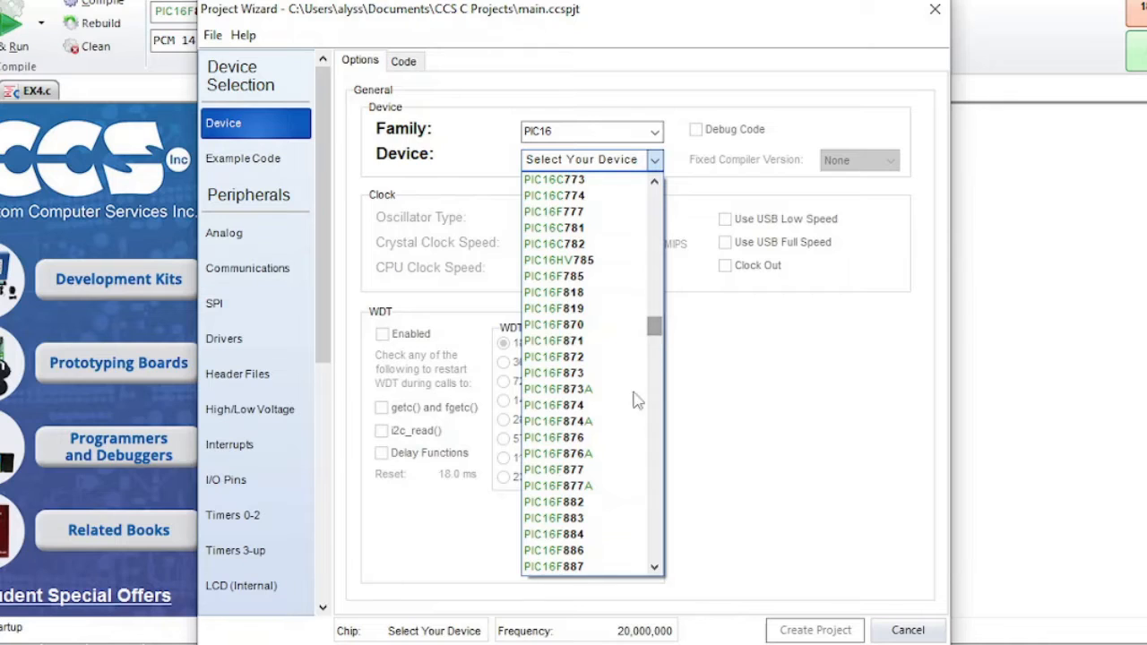
{"action": "left_click", "coordinate": [558, 485]}
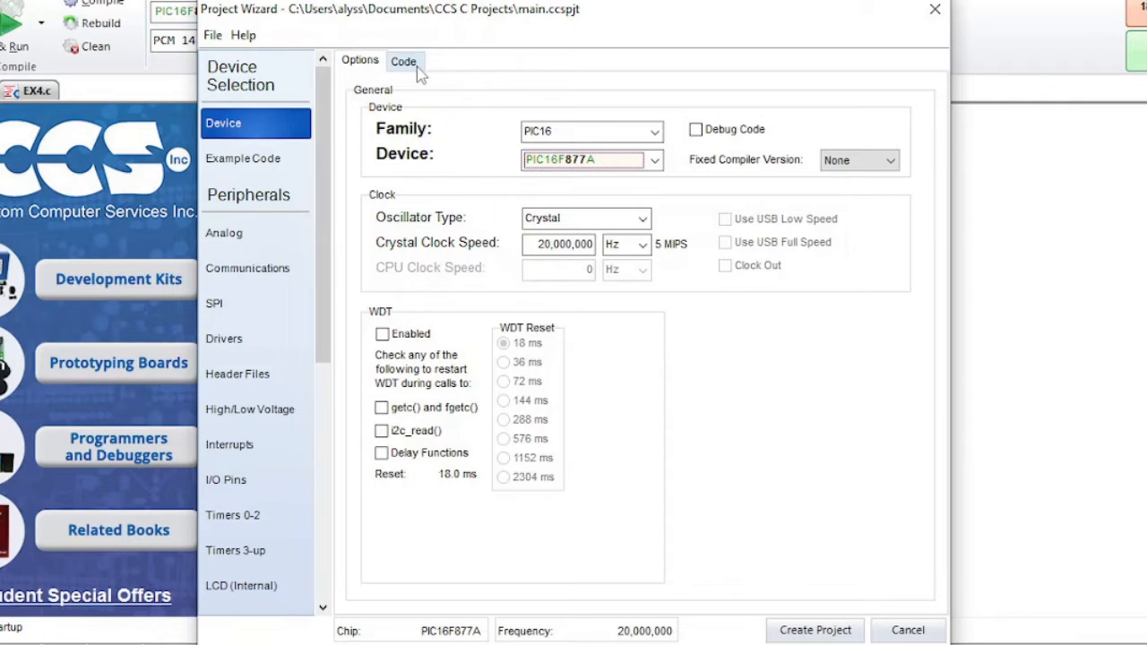
Step: Preview the generated code, then fix the compiler version to 5.115
{"action": "left_click", "coordinate": [404, 61]}
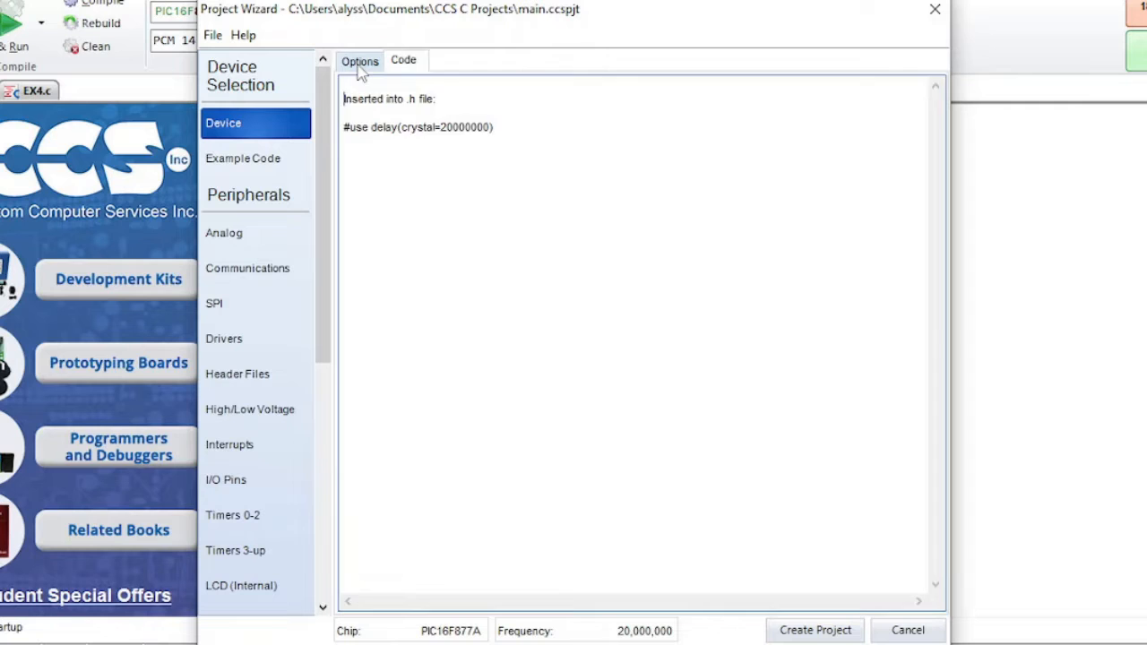
{"action": "left_click", "coordinate": [360, 61]}
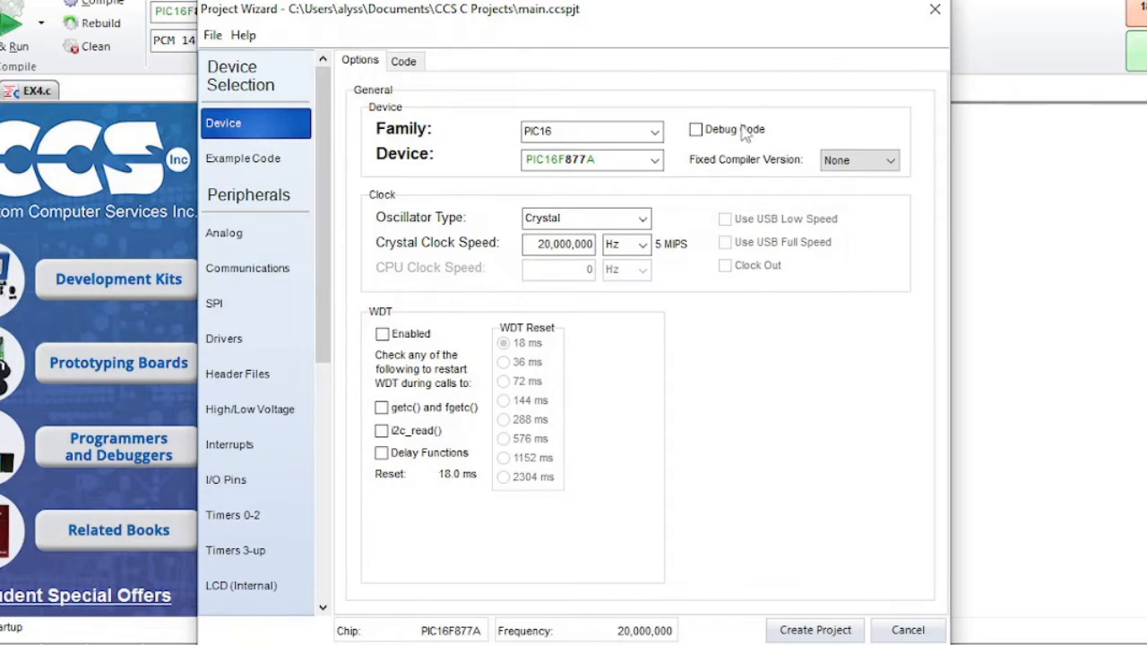
{"action": "left_click", "coordinate": [888, 160]}
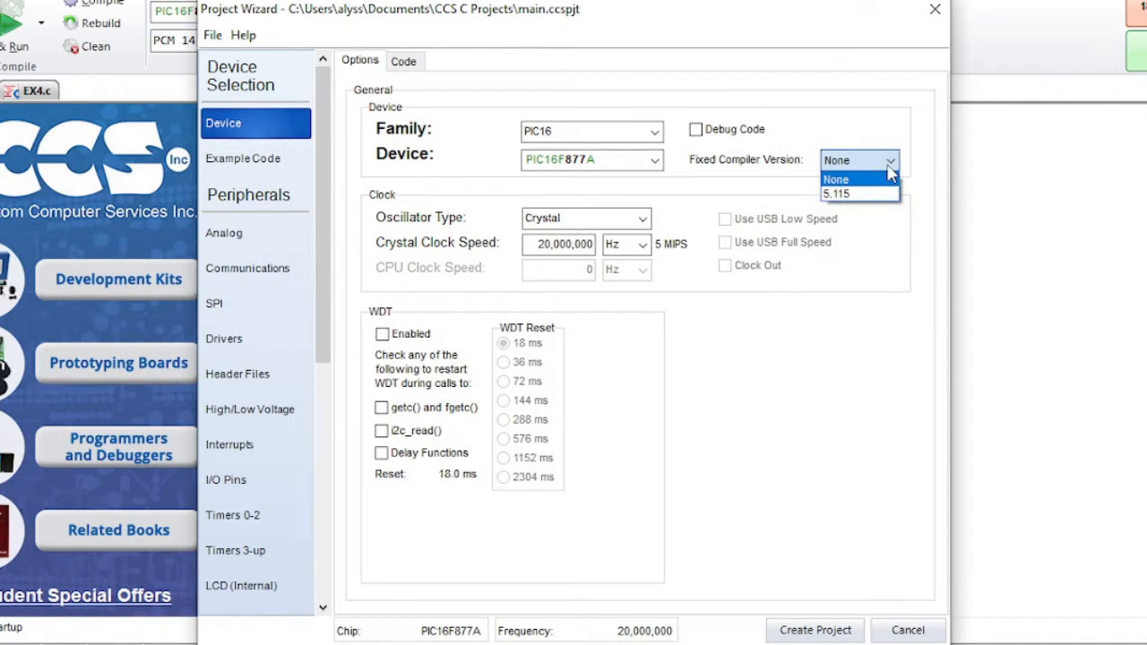
{"action": "left_click", "coordinate": [836, 193]}
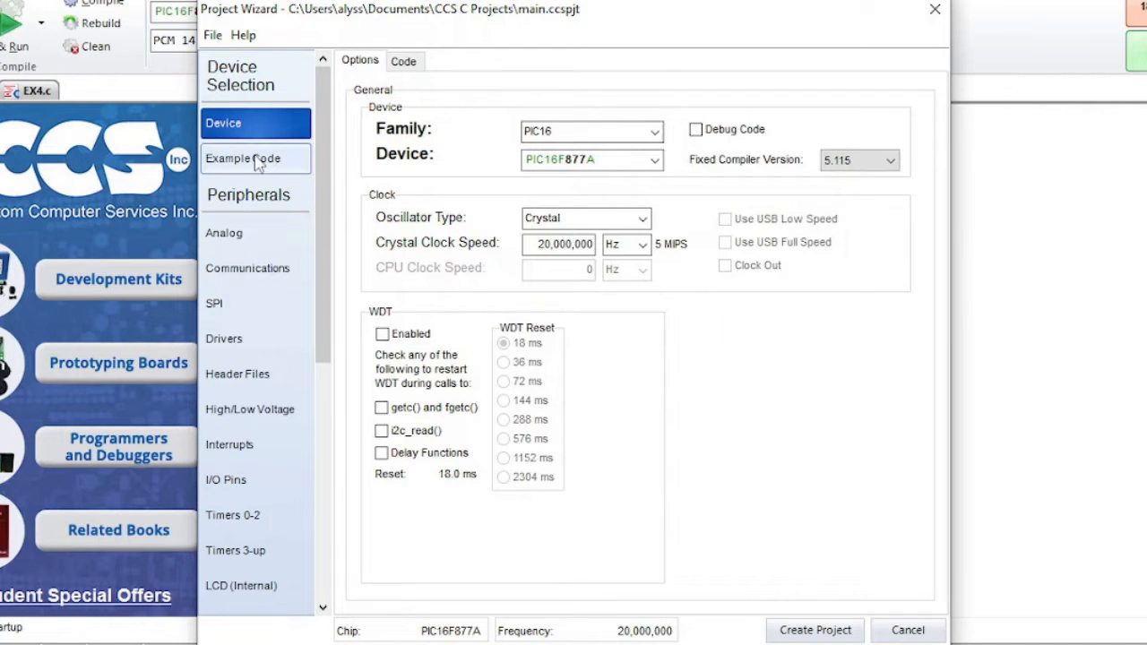
Step: Browse the Example Code, Analog, Communications, SPI and Drivers wizard pages
{"action": "left_click", "coordinate": [242, 159]}
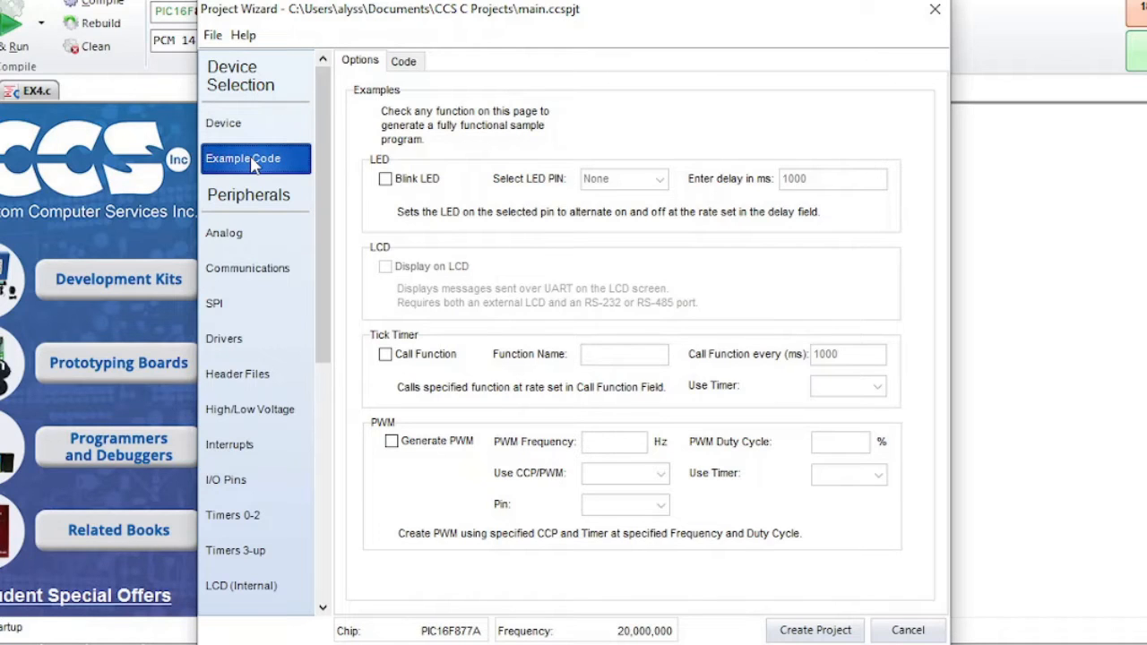
{"action": "left_click", "coordinate": [224, 233]}
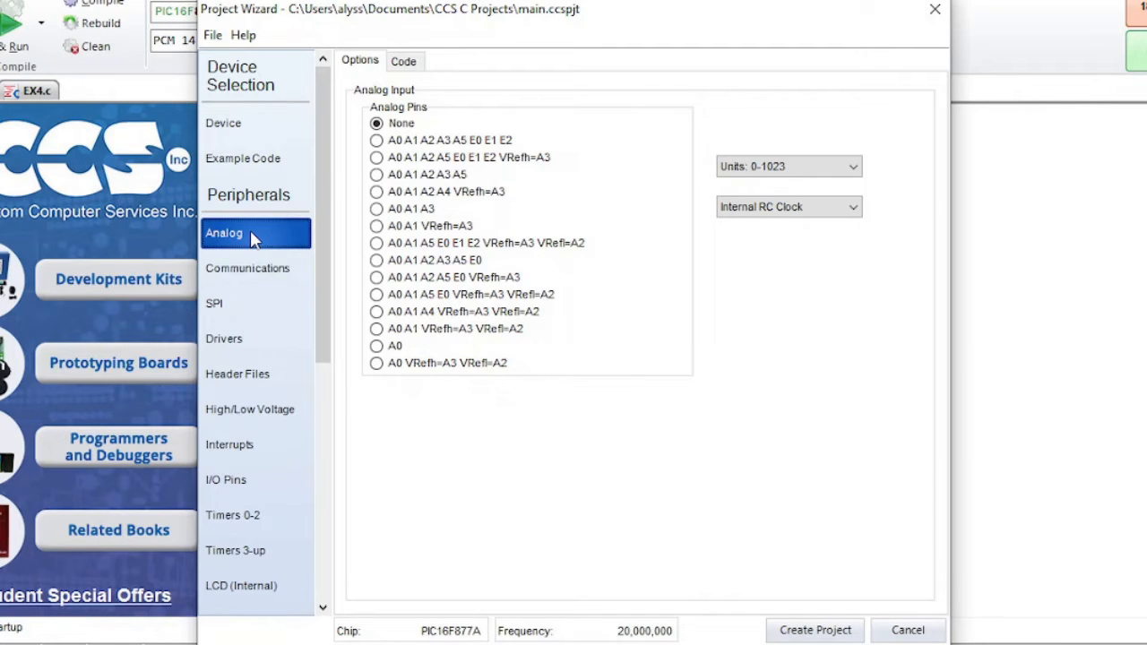
{"action": "left_click", "coordinate": [247, 268]}
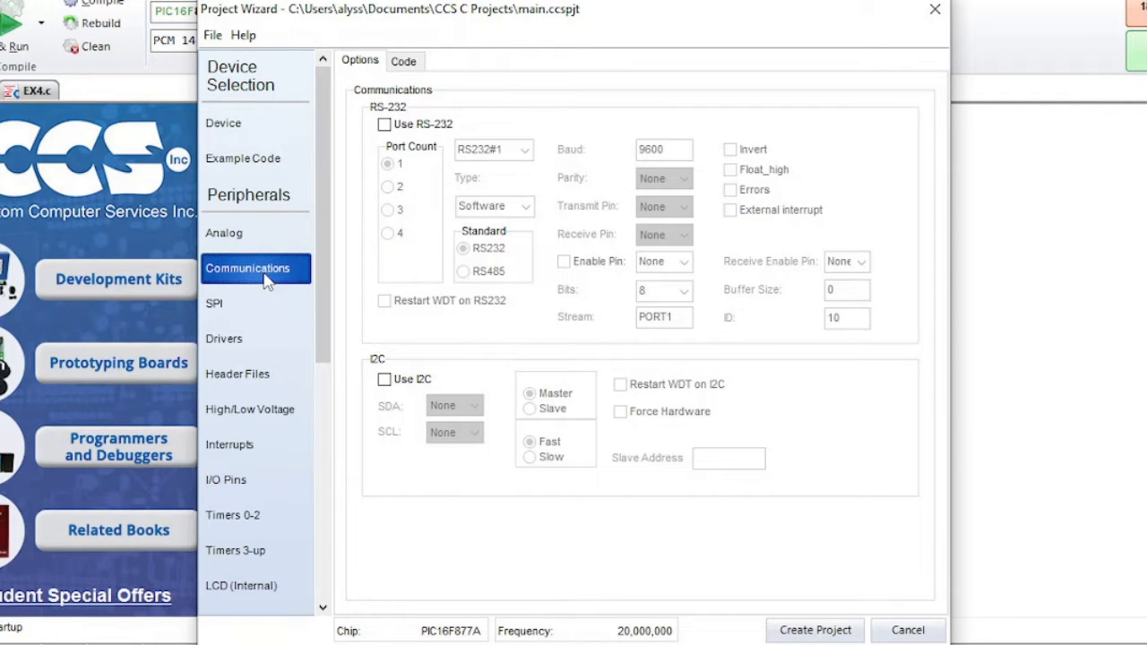
{"action": "left_click", "coordinate": [214, 303]}
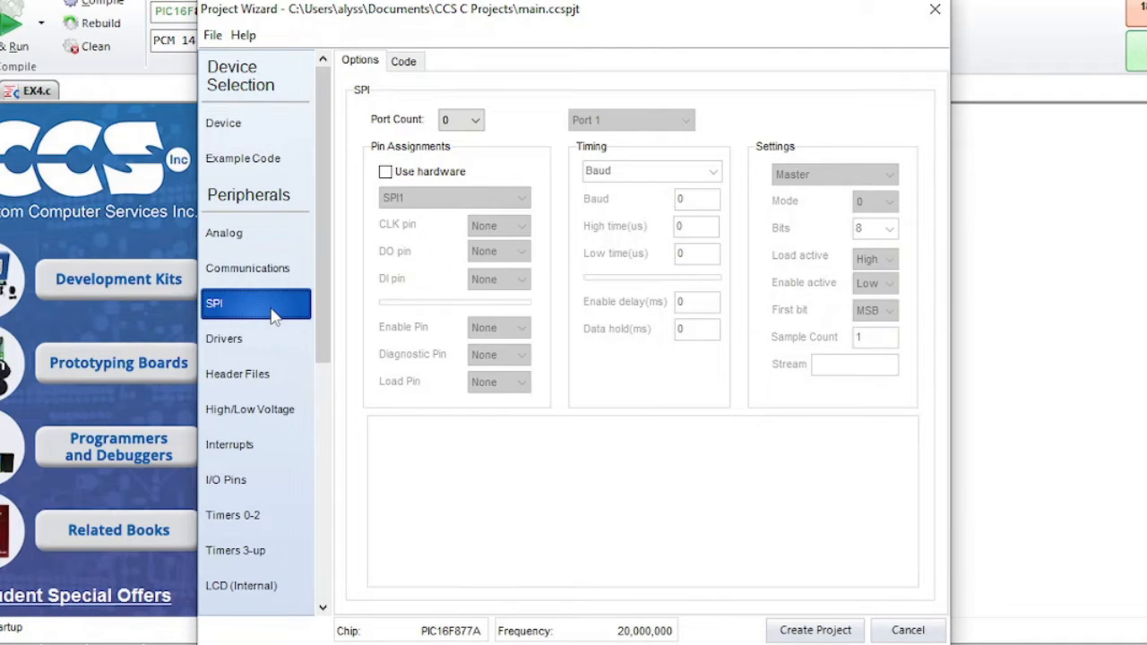
{"action": "left_click", "coordinate": [224, 339]}
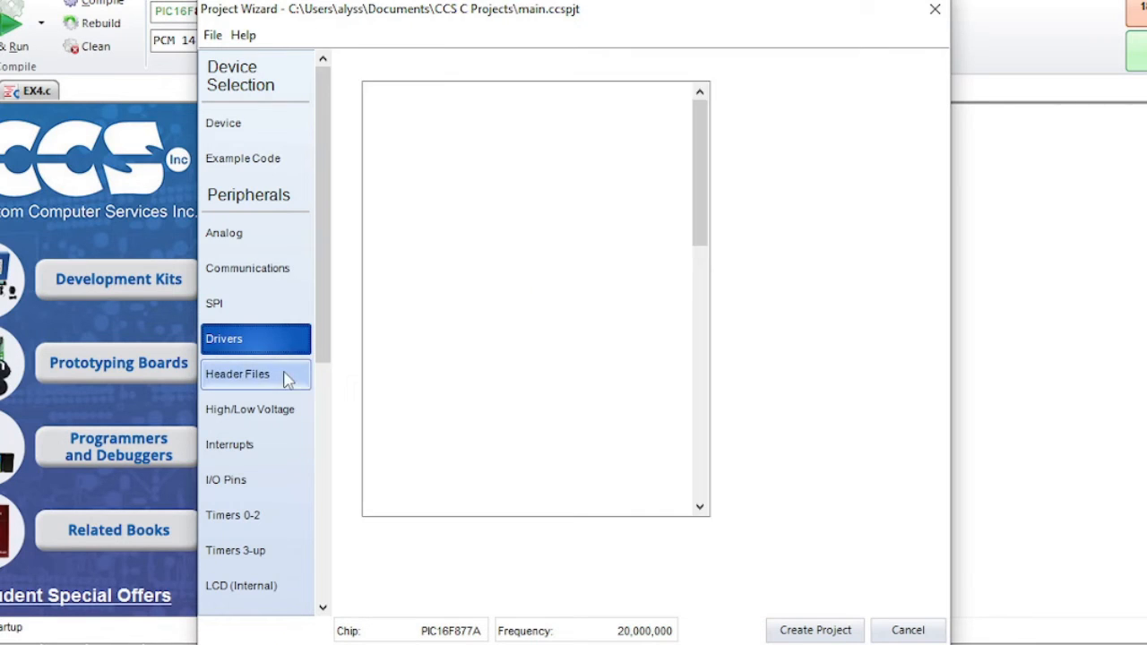
Step: Browse the Header Files, Voltage Detect, Interrupts, I/O Pins, Timers and LCD (Internal) pages
{"action": "left_click", "coordinate": [237, 373]}
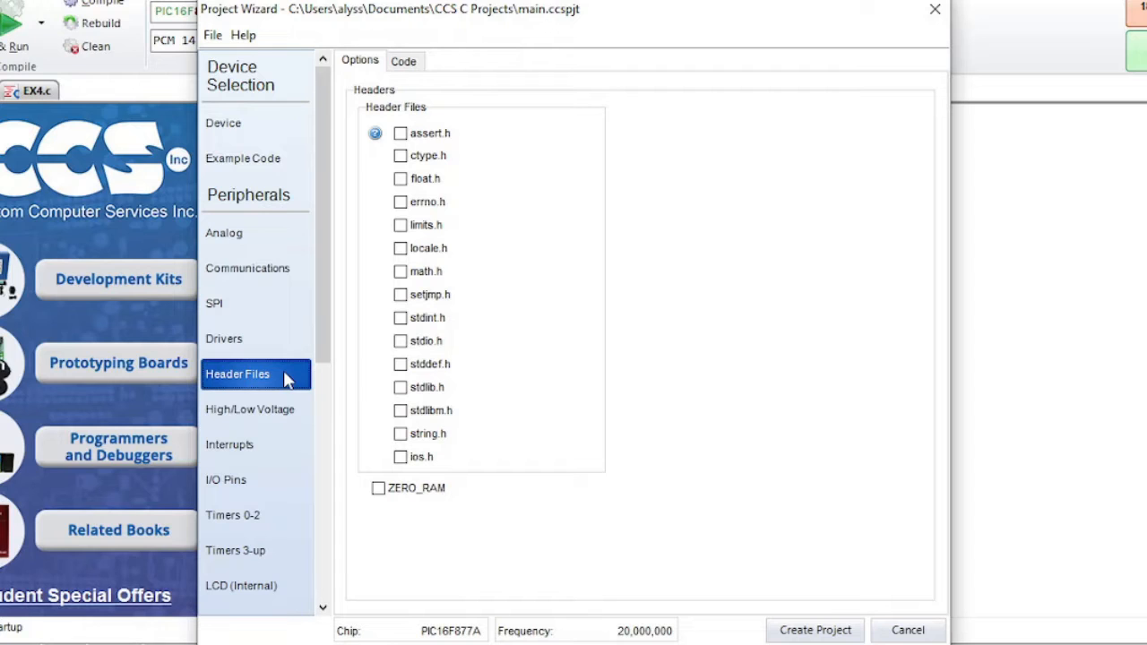
{"action": "left_click", "coordinate": [250, 409]}
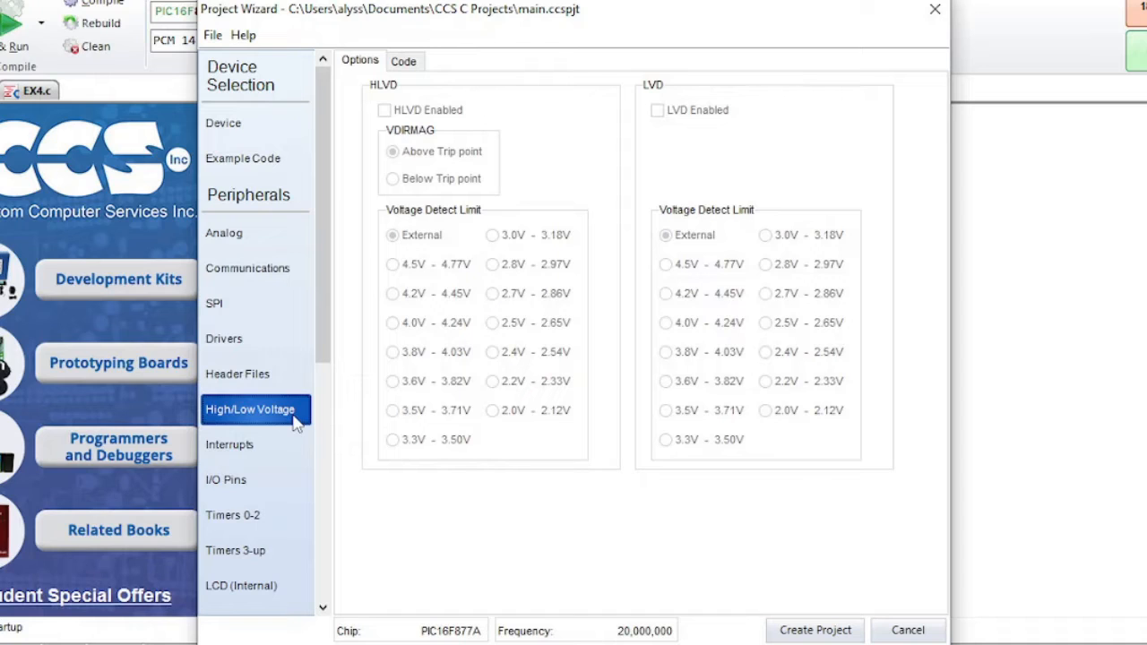
{"action": "left_click", "coordinate": [230, 444]}
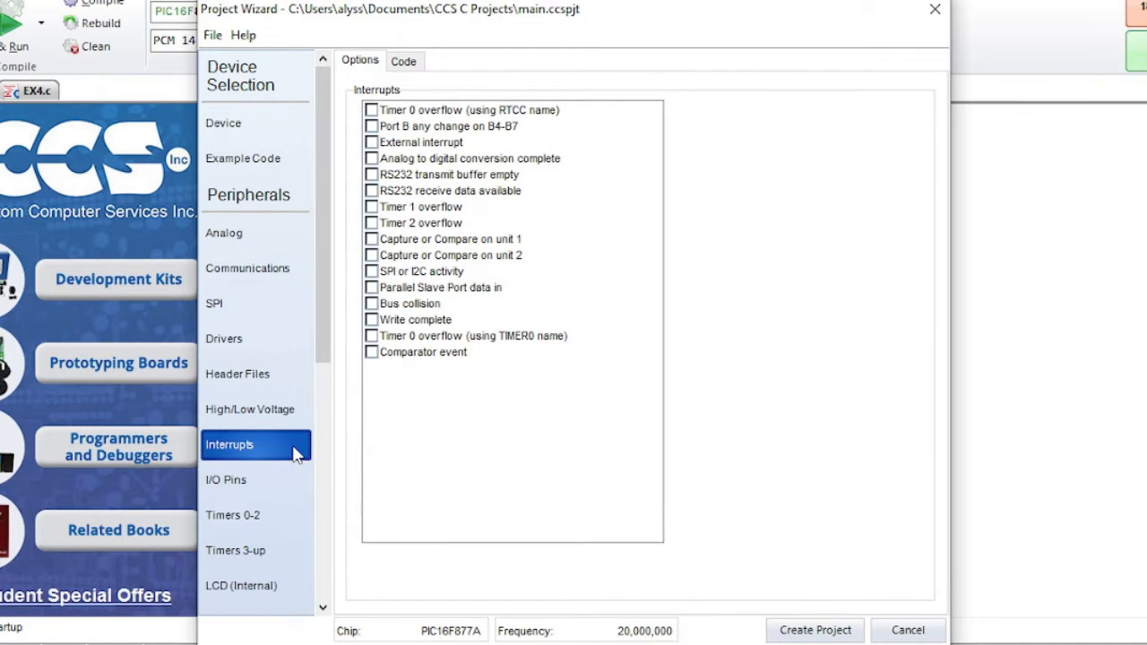
{"action": "mouse_move", "coordinate": [255, 479]}
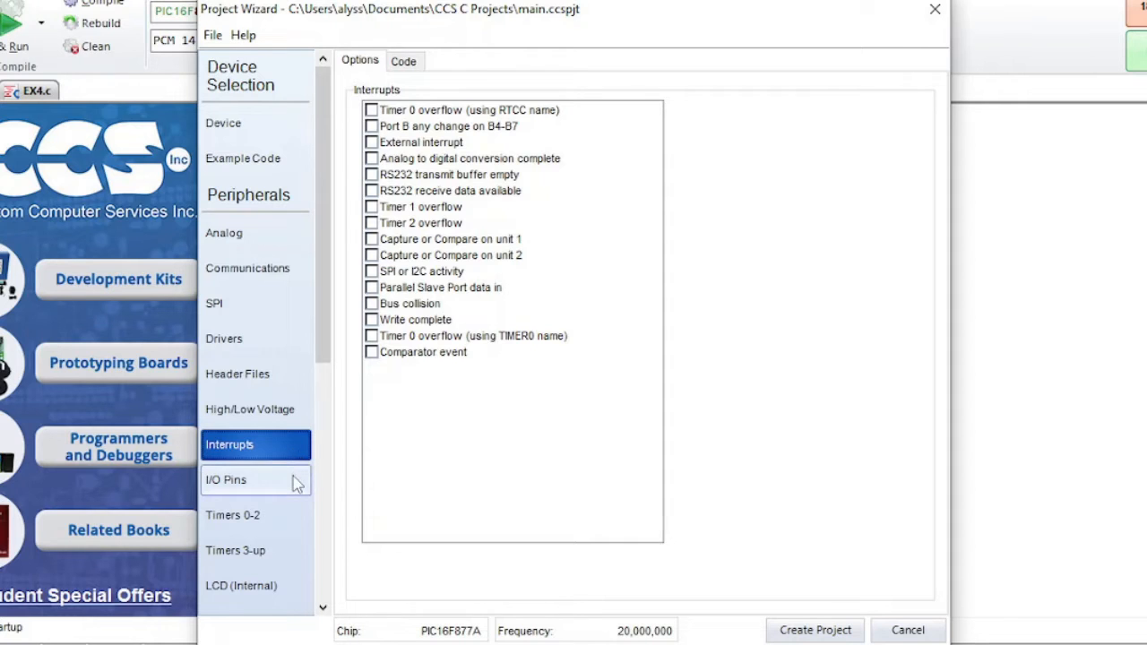
{"action": "left_click", "coordinate": [226, 480]}
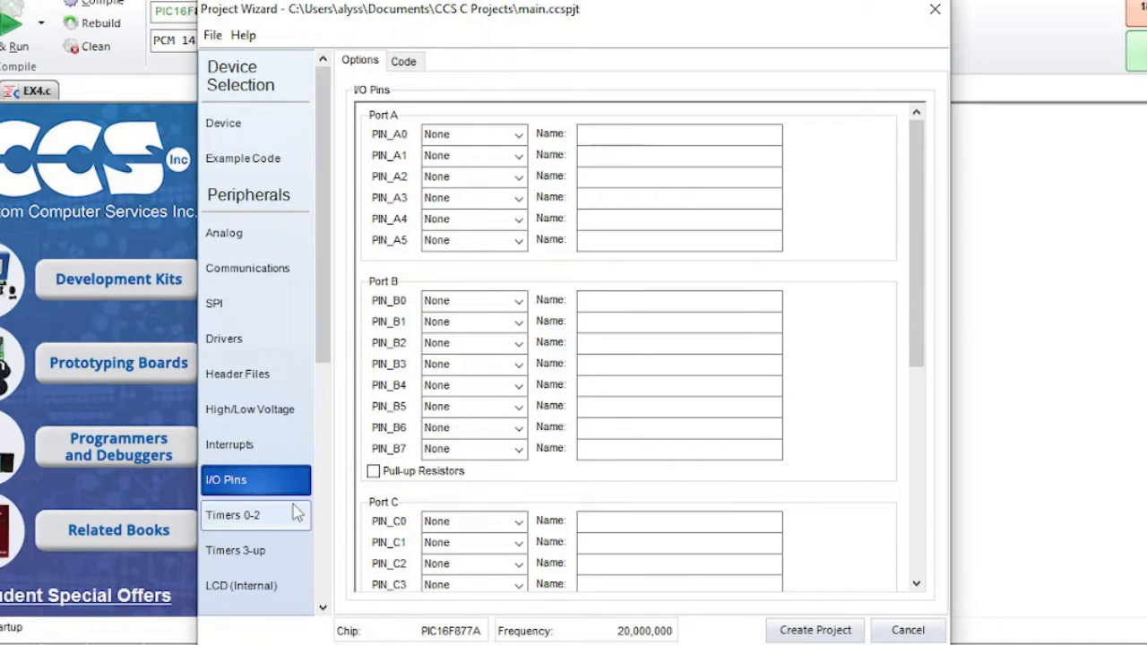
{"action": "left_click", "coordinate": [255, 514]}
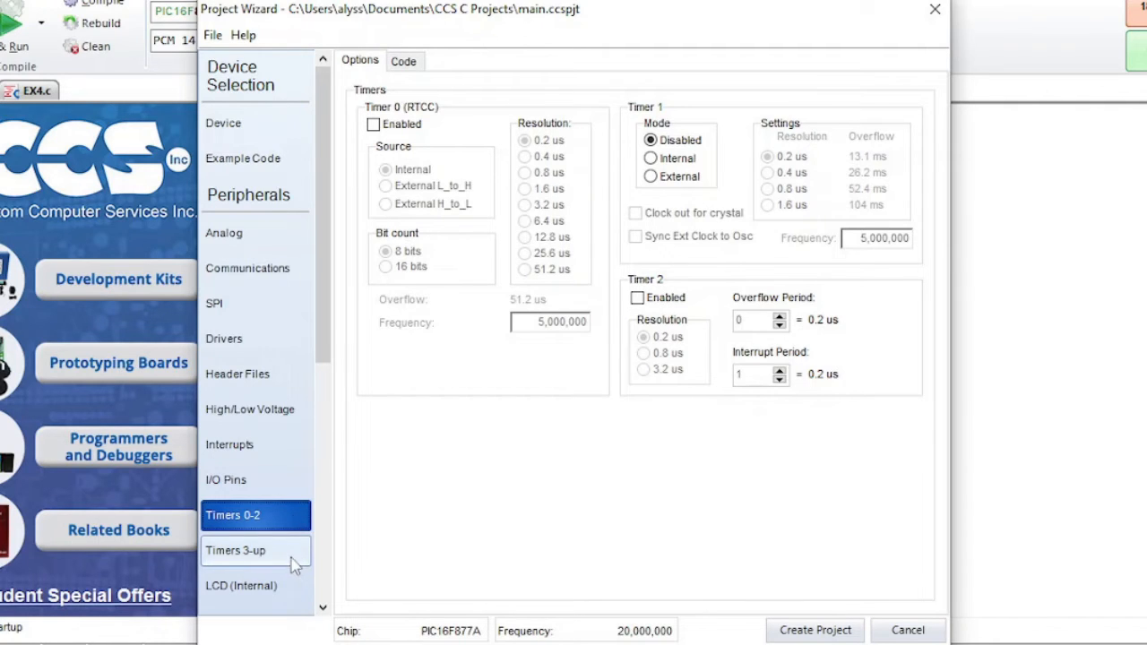
{"action": "left_click", "coordinate": [236, 550]}
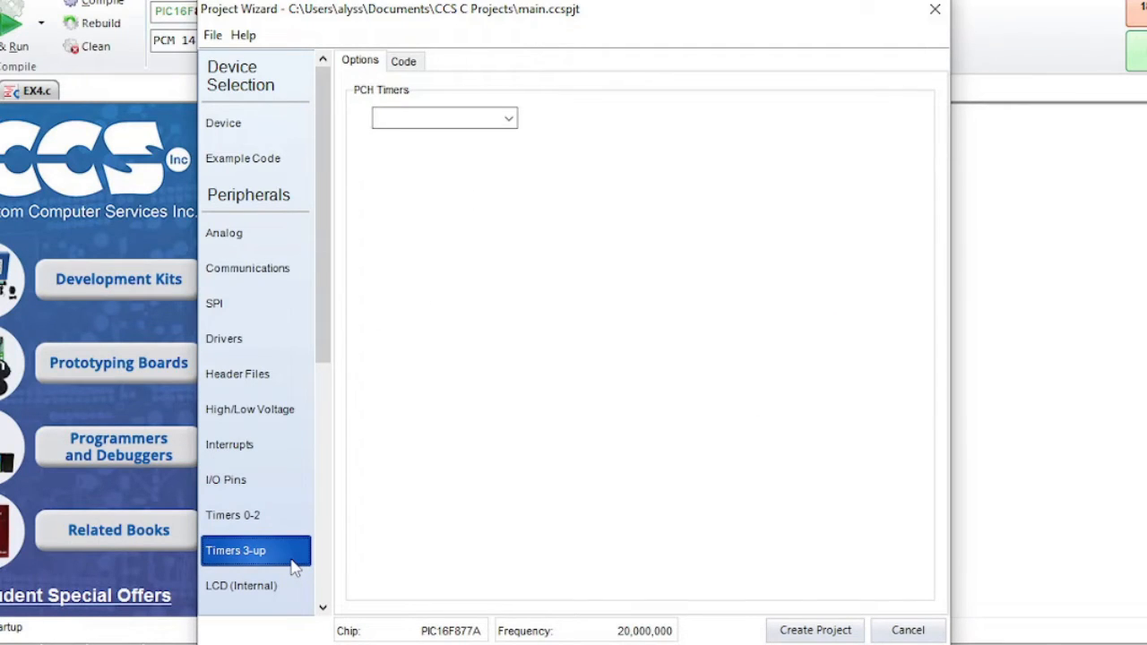
{"action": "left_click", "coordinate": [240, 585]}
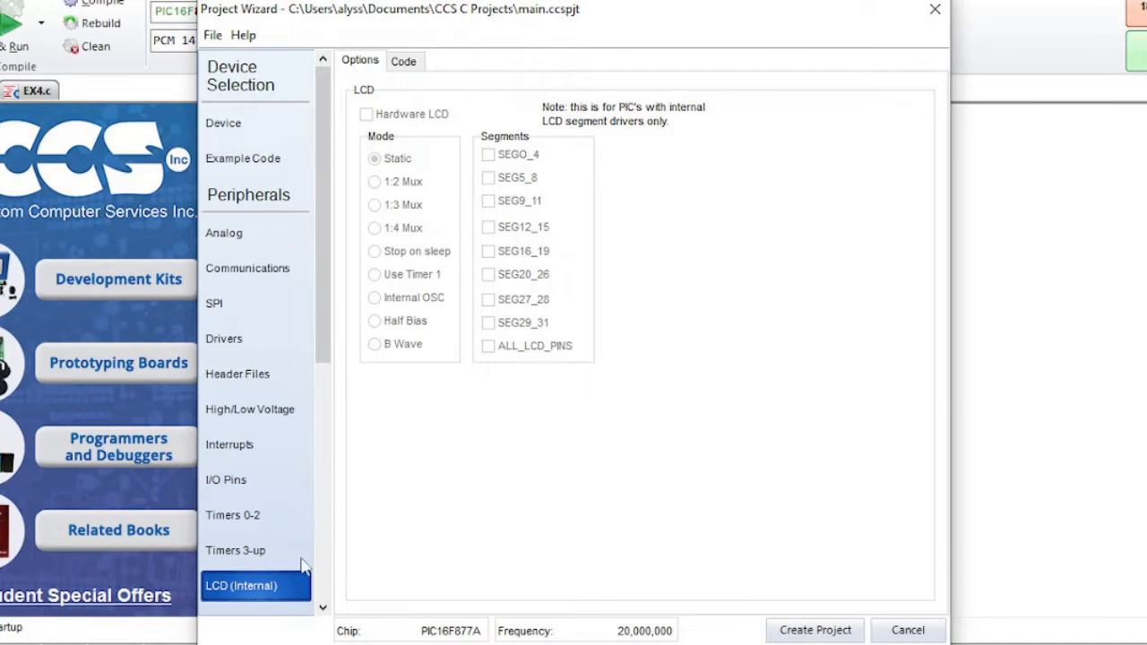
Step: Browse the LCD (External), Capacitive Touch, RTCC, CCP/Vref and Comparator pages
{"action": "scroll", "scroll_direction": "down", "scroll_amount": 3}
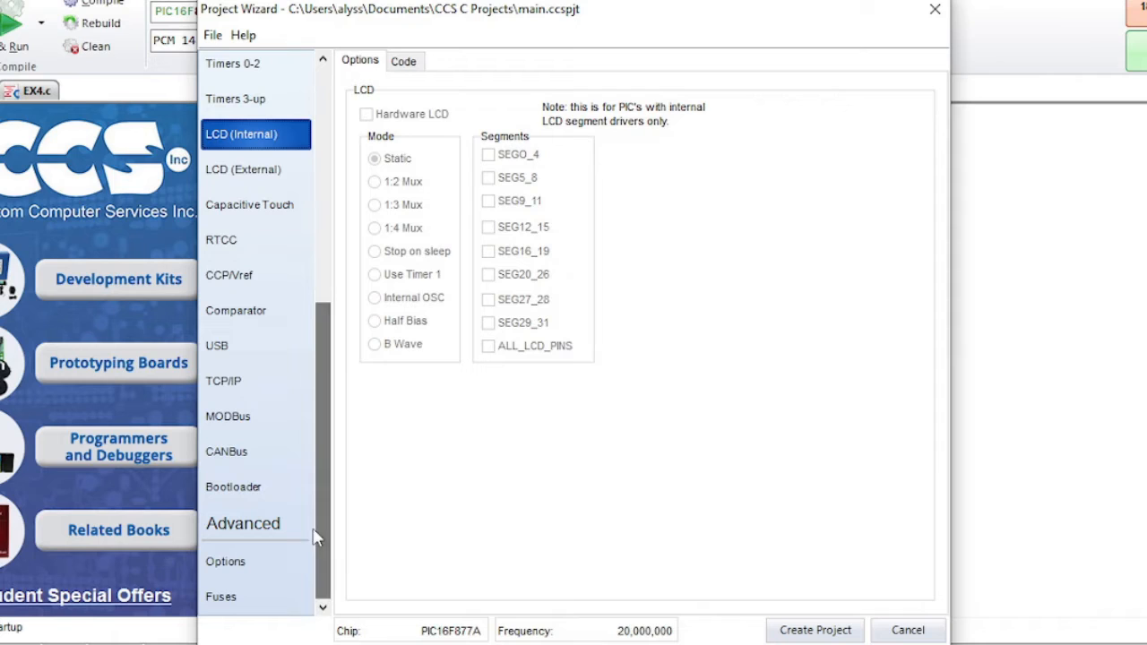
{"action": "left_click", "coordinate": [243, 169]}
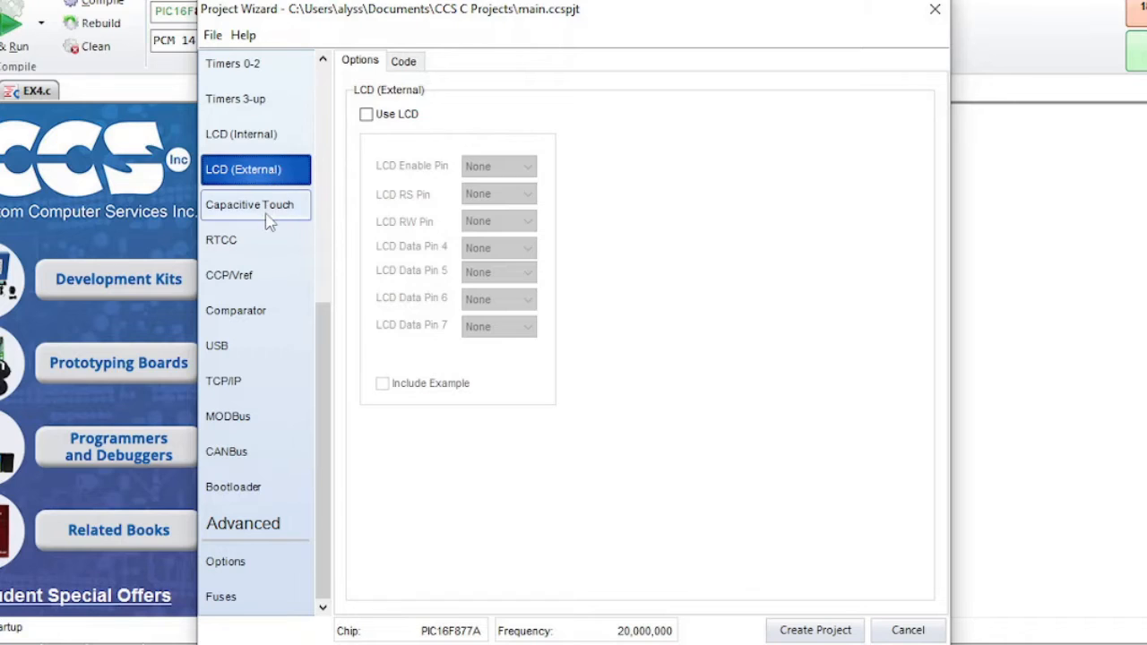
{"action": "left_click", "coordinate": [250, 205]}
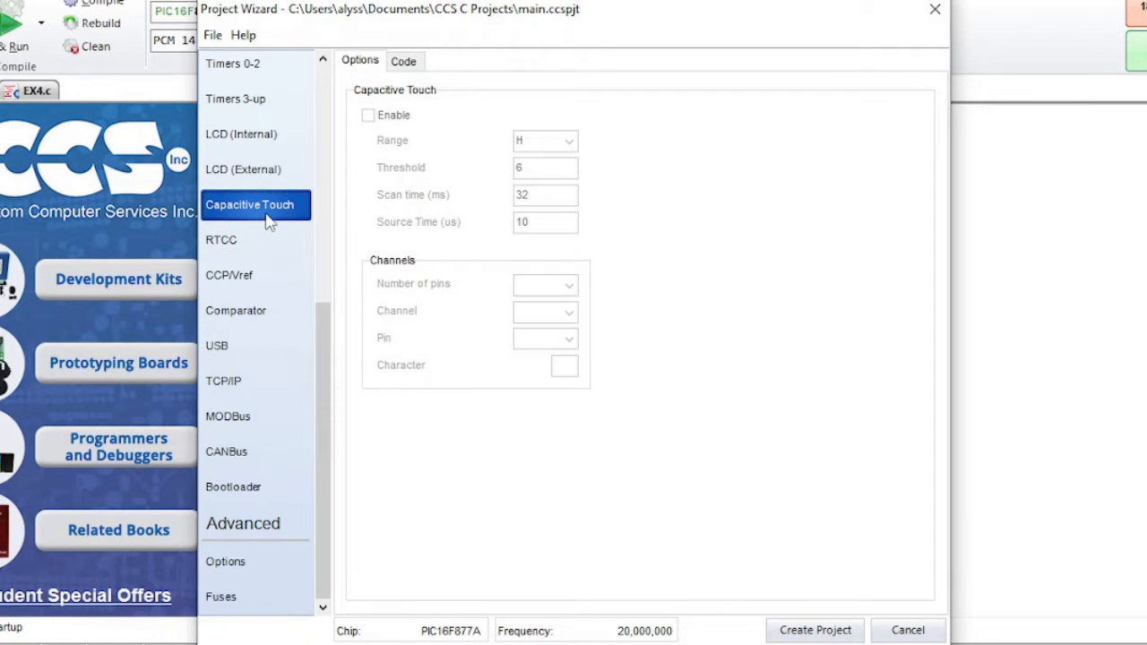
{"action": "mouse_move", "coordinate": [264, 246]}
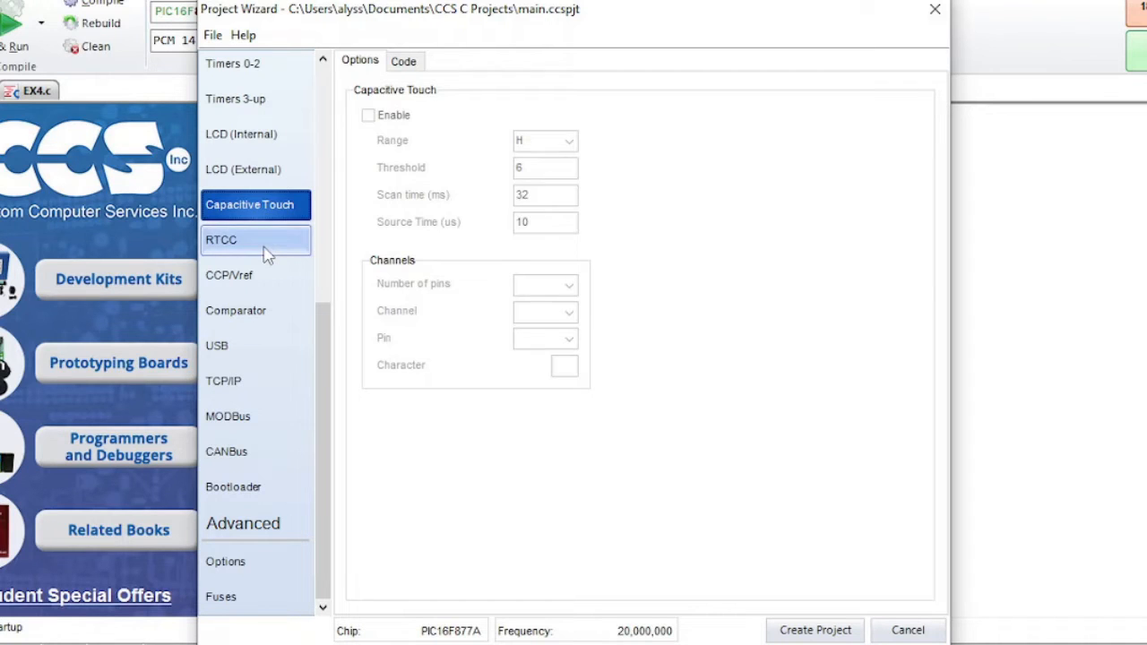
{"action": "left_click", "coordinate": [222, 239]}
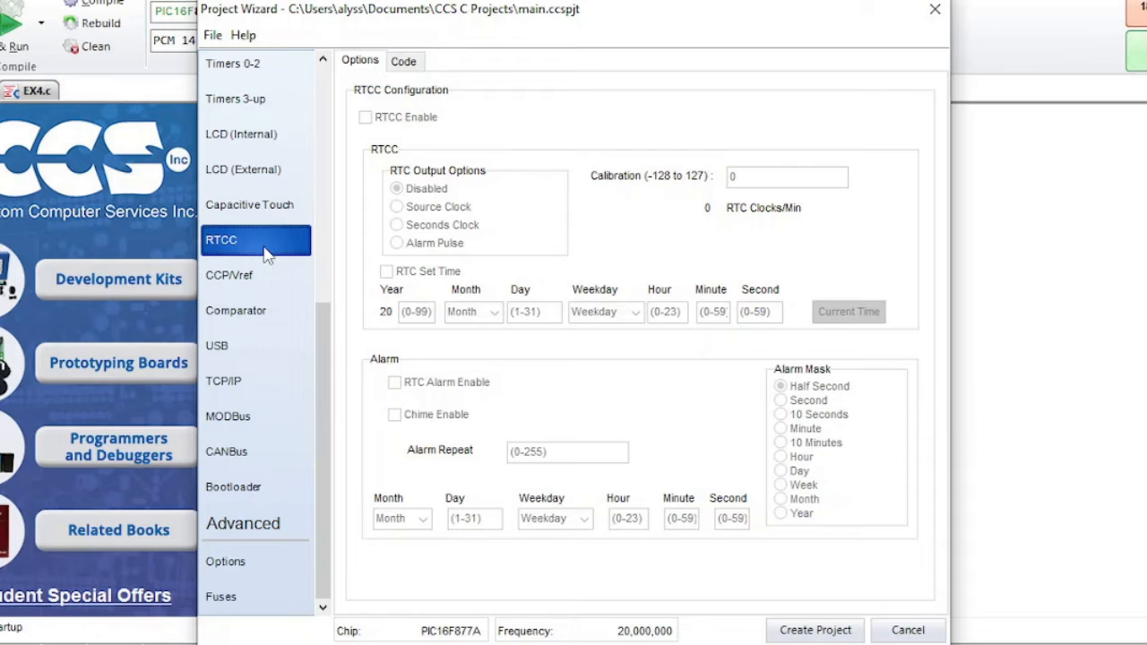
{"action": "mouse_move", "coordinate": [269, 276]}
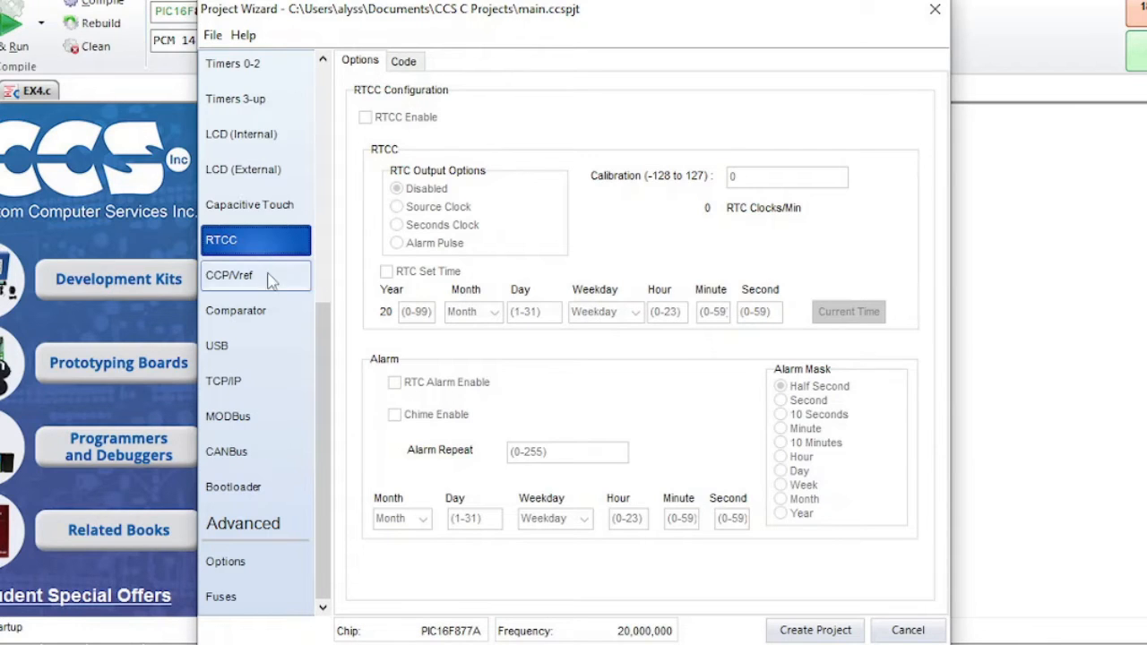
{"action": "left_click", "coordinate": [255, 275]}
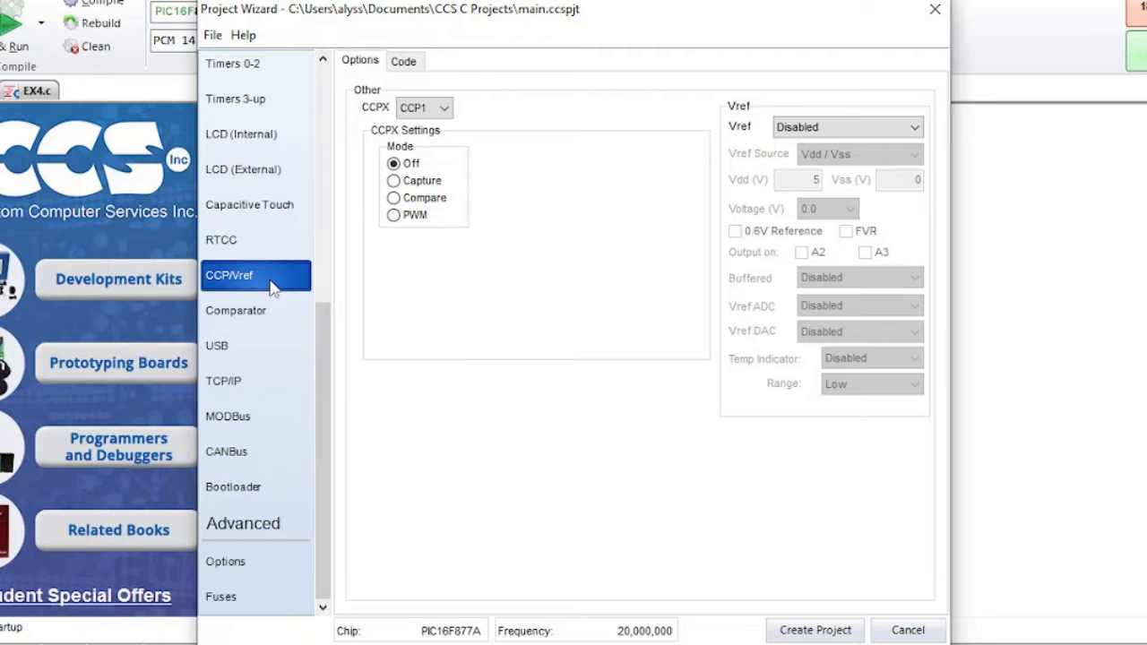
{"action": "mouse_move", "coordinate": [256, 310]}
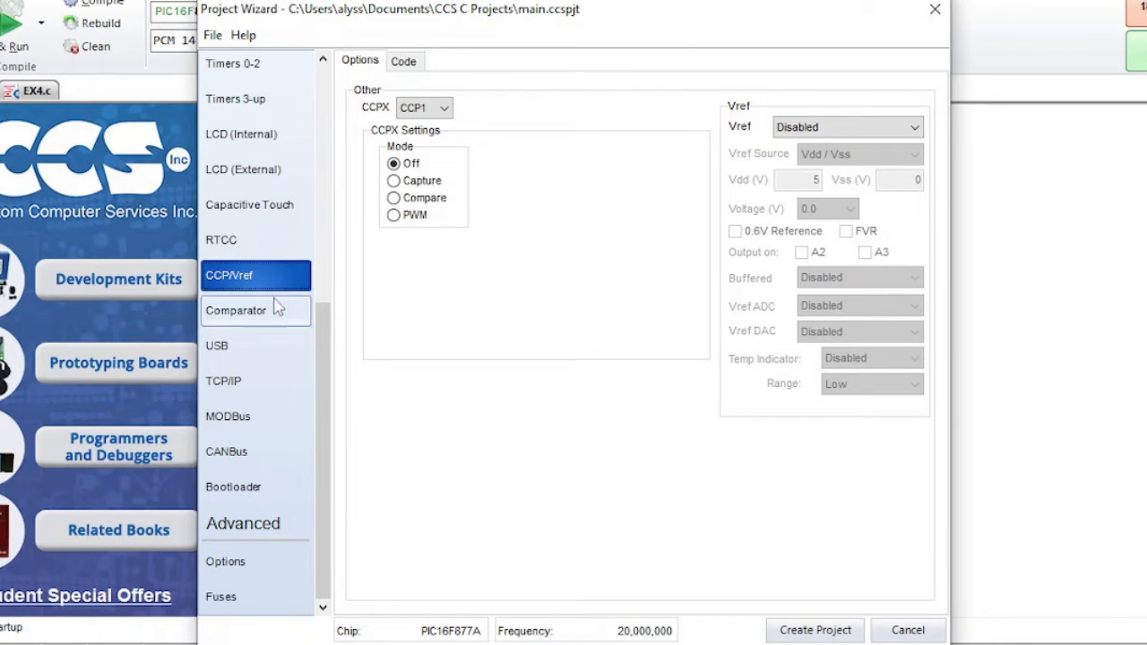
{"action": "left_click", "coordinate": [237, 311]}
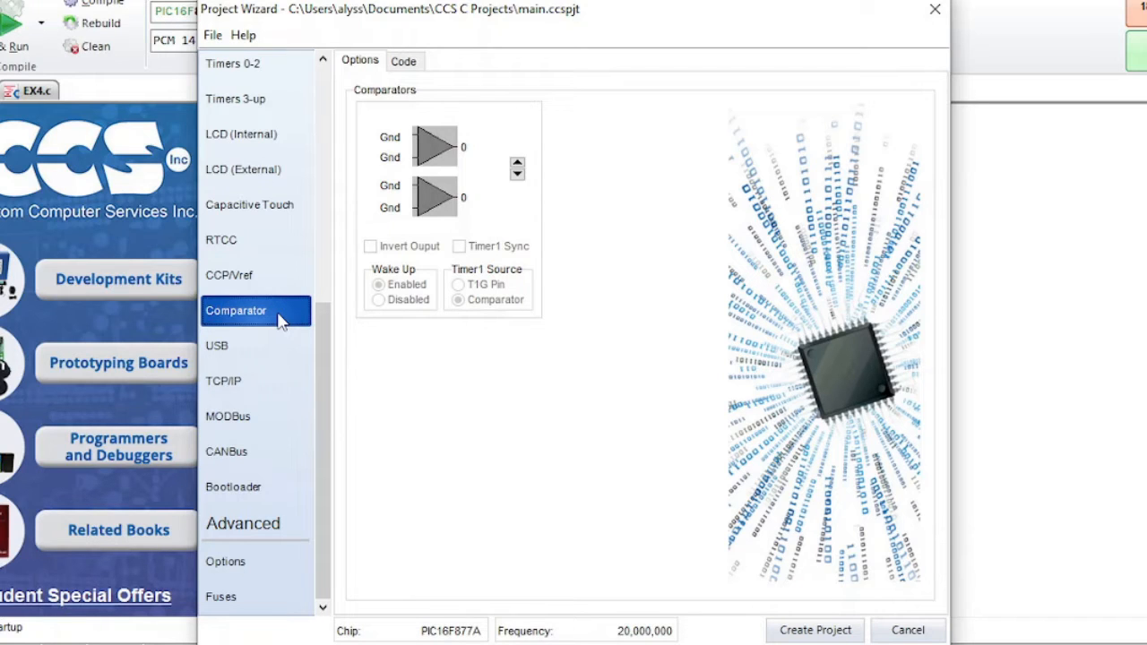
Step: Browse the USB, TCP/IP, MODBus, CANBus, Bootloader and Advanced Options pages
{"action": "left_click", "coordinate": [217, 345]}
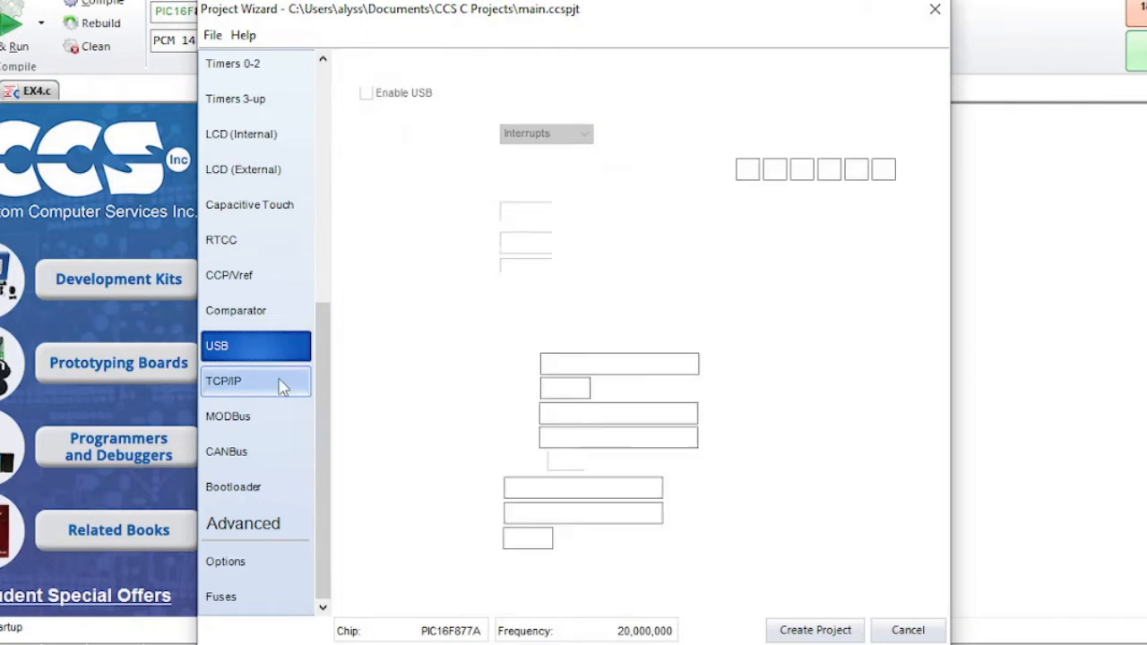
{"action": "left_click", "coordinate": [223, 381]}
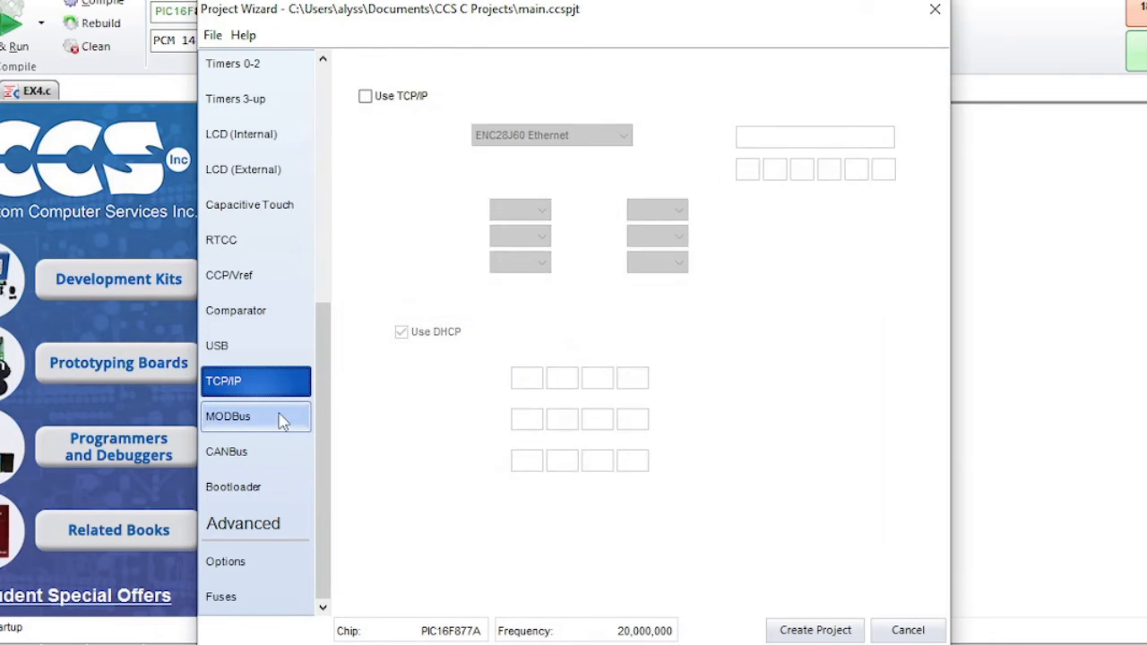
{"action": "left_click", "coordinate": [255, 416]}
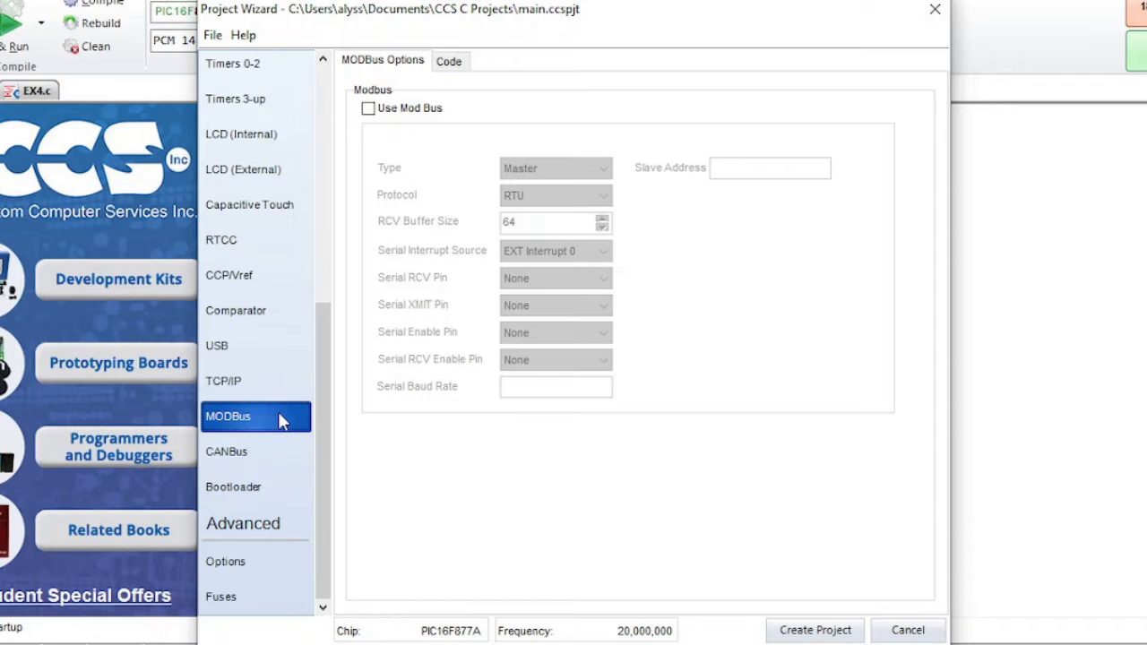
{"action": "mouse_move", "coordinate": [282, 445]}
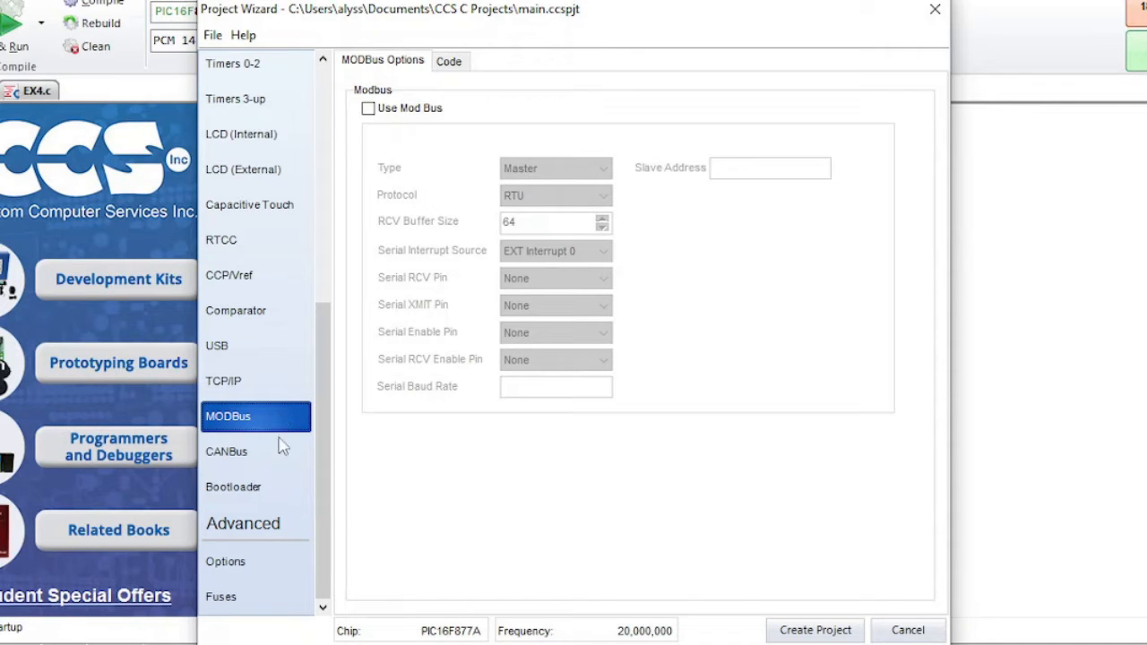
{"action": "left_click", "coordinate": [226, 451]}
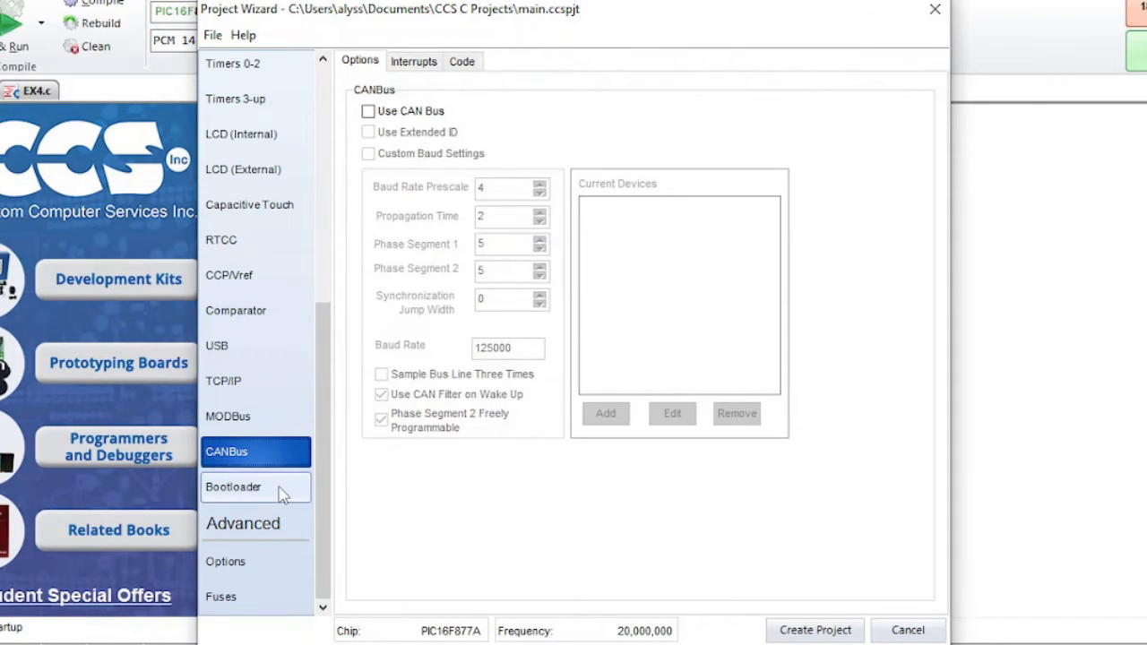
{"action": "left_click", "coordinate": [255, 487]}
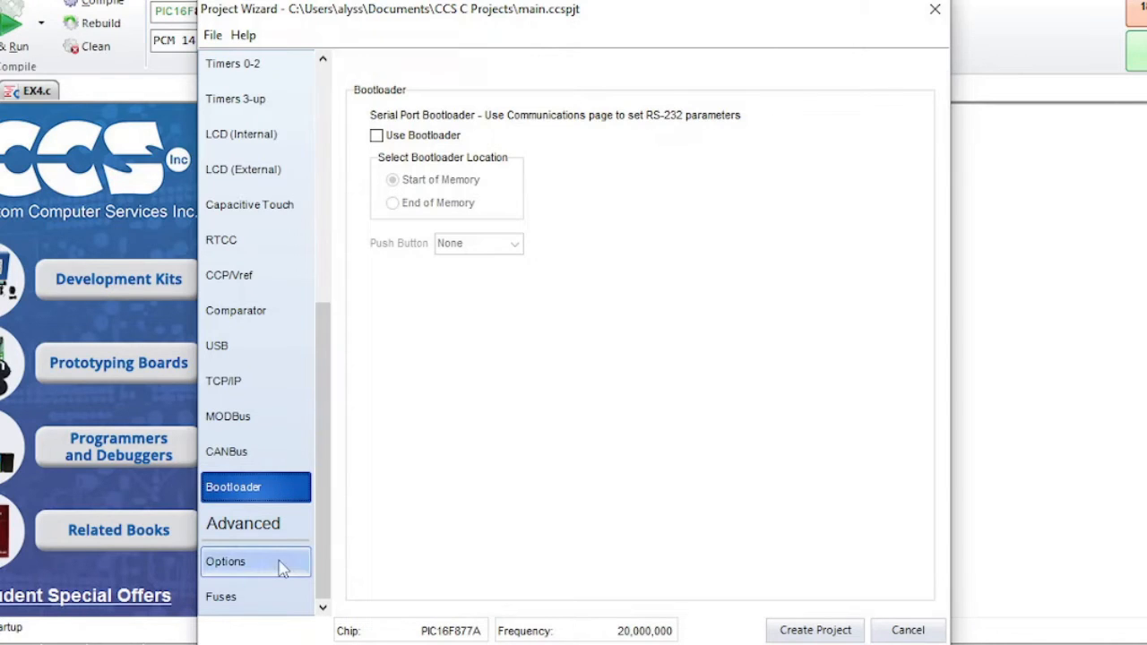
{"action": "left_click", "coordinate": [226, 561]}
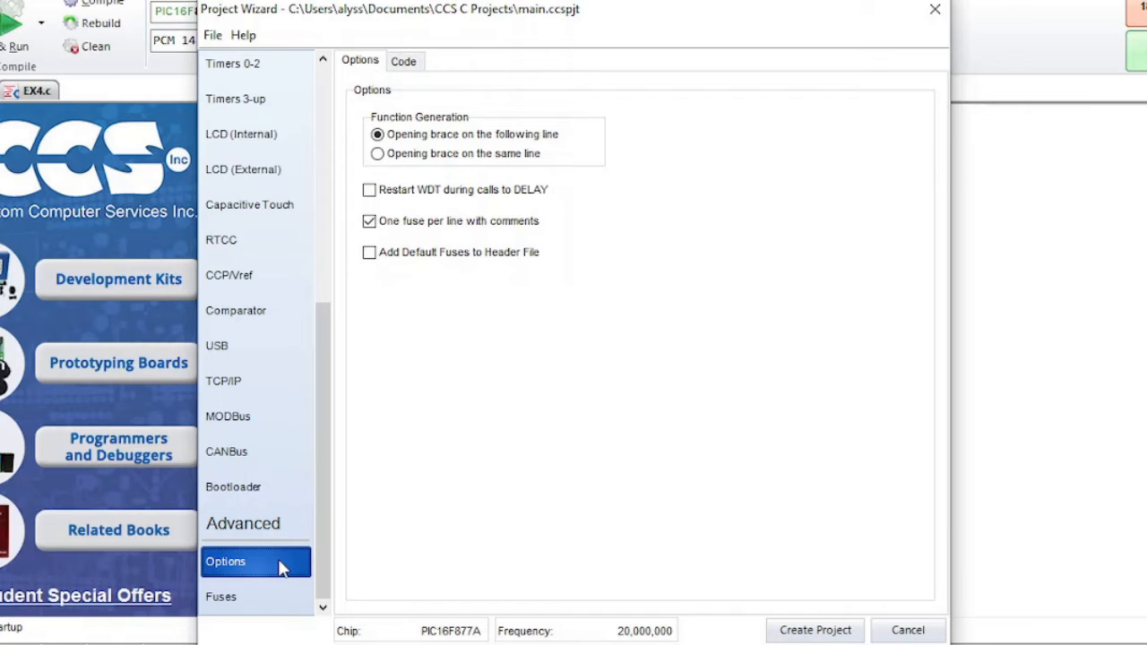
Step: View the Fuses page, close the wizard without saving its settings, and open File > New
{"action": "left_click", "coordinate": [220, 596]}
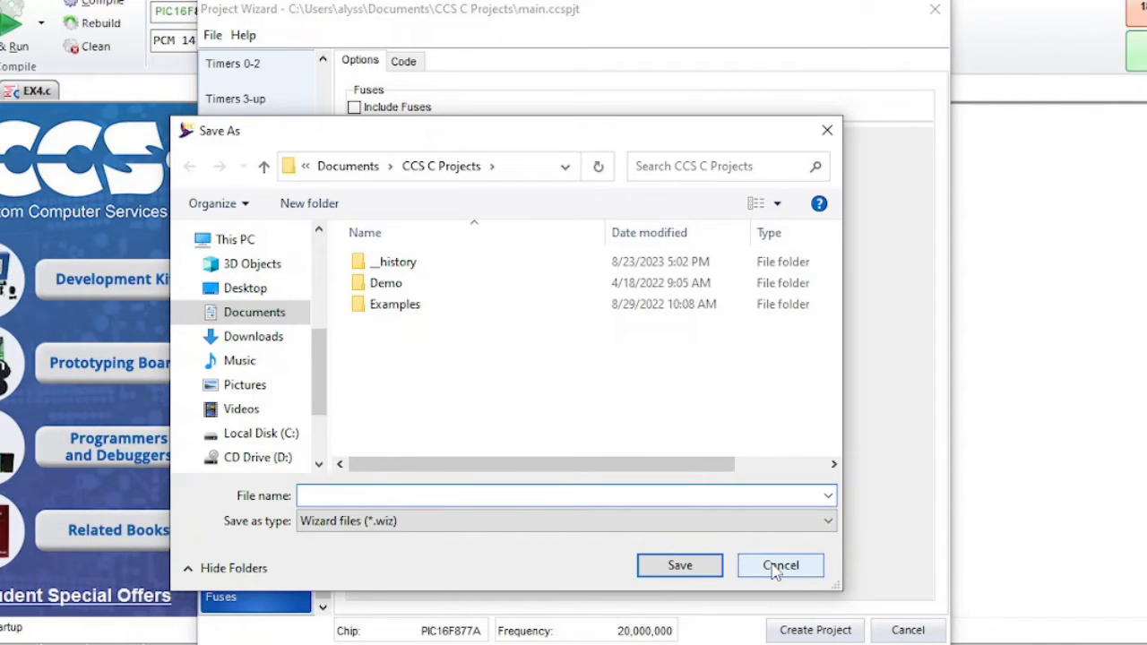
{"action": "left_click", "coordinate": [779, 566]}
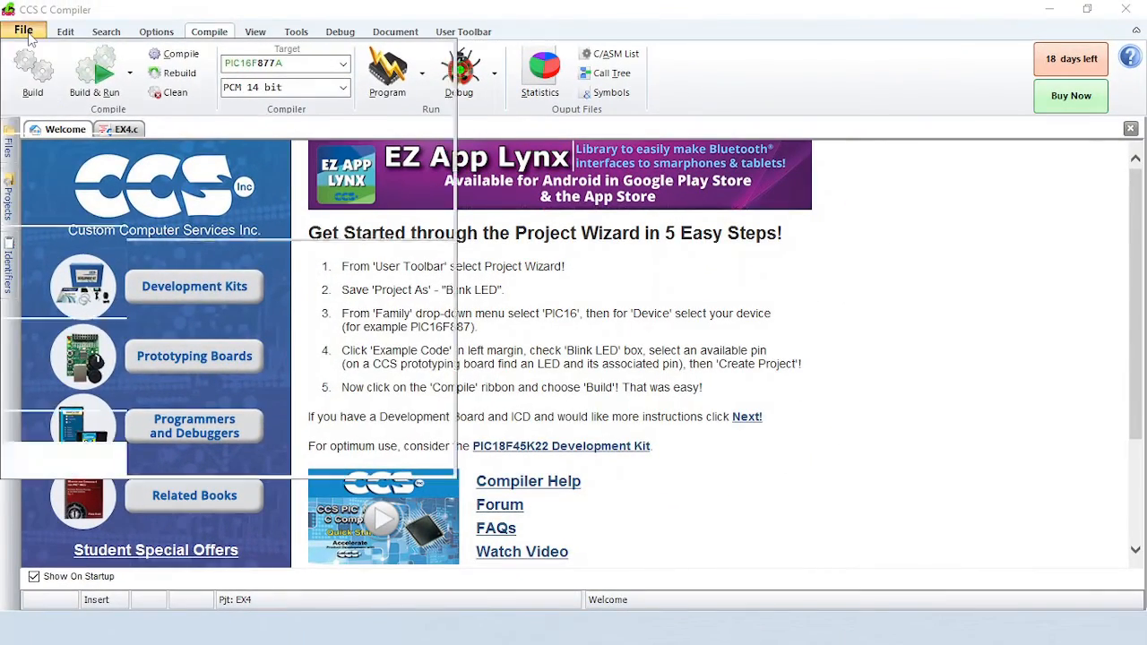
{"action": "left_click", "coordinate": [22, 31]}
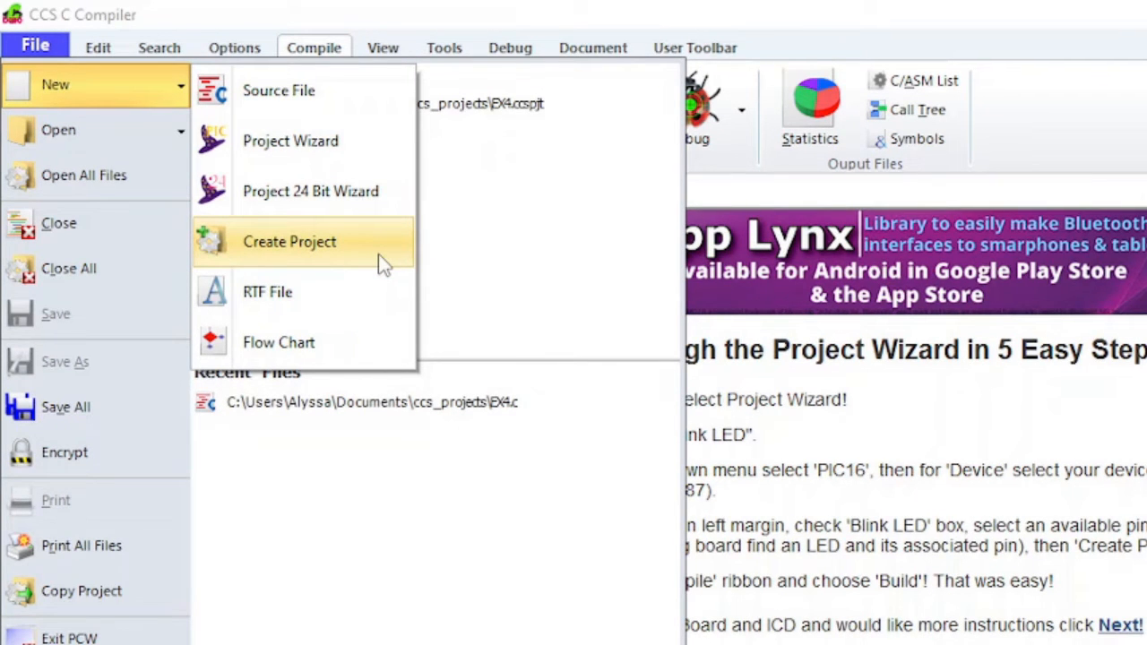
{"action": "mouse_move", "coordinate": [268, 292]}
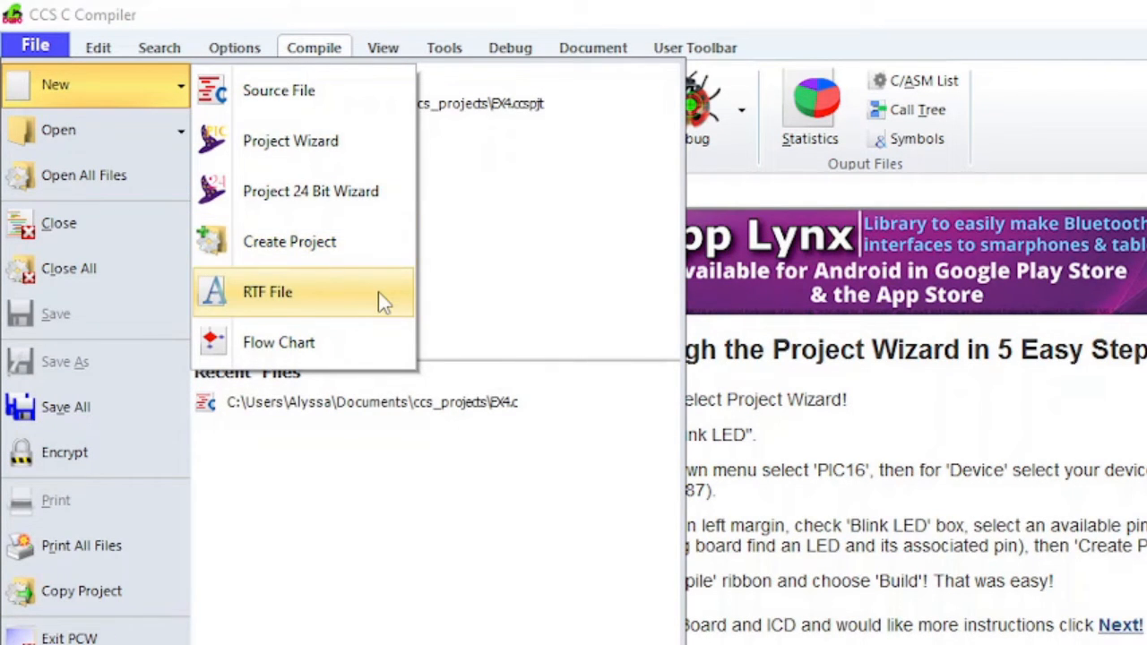
Step: Type 'Hello' in a new rich-text document, underline it, and close without saving
{"action": "left_click", "coordinate": [267, 293]}
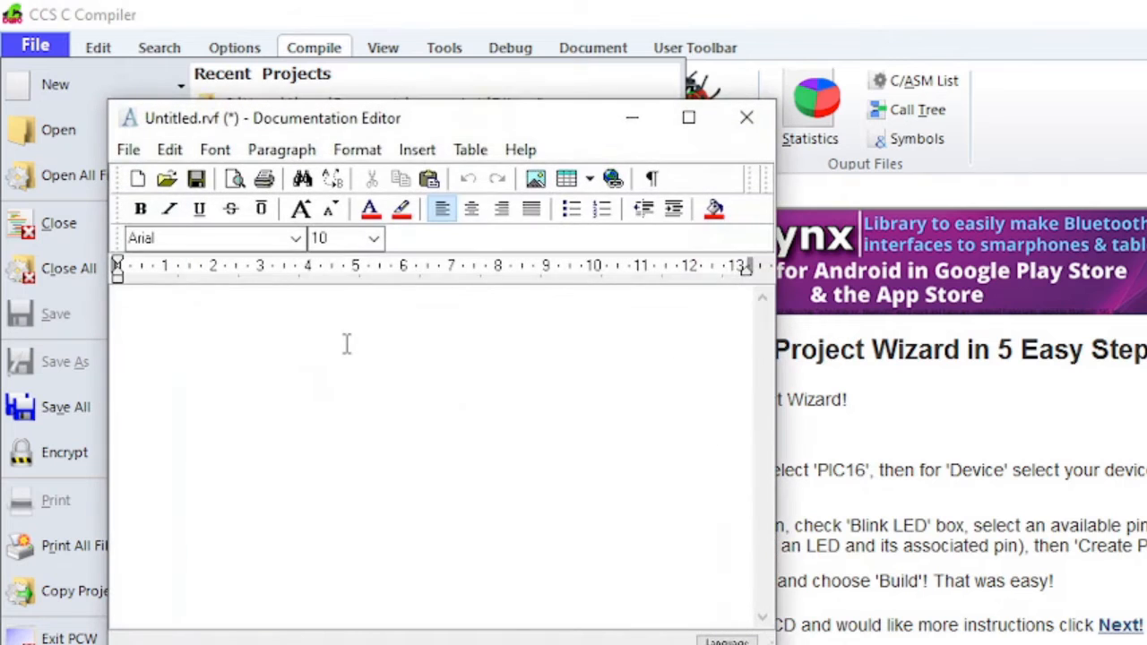
{"action": "type", "text": "Hello"}
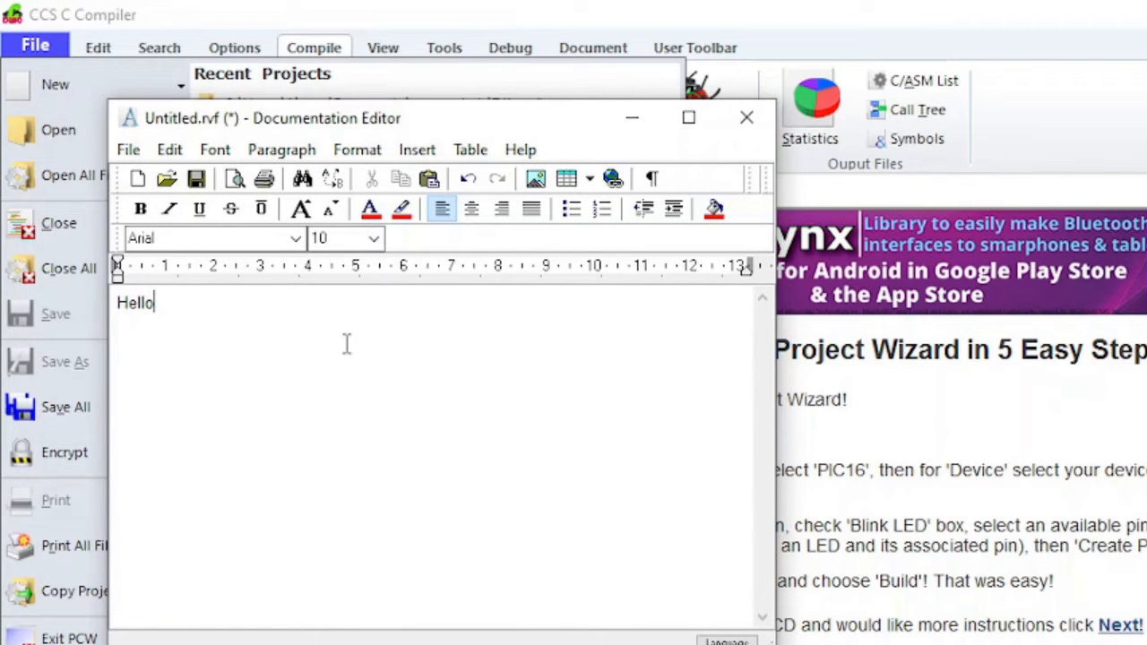
{"action": "double_click", "coordinate": [135, 303]}
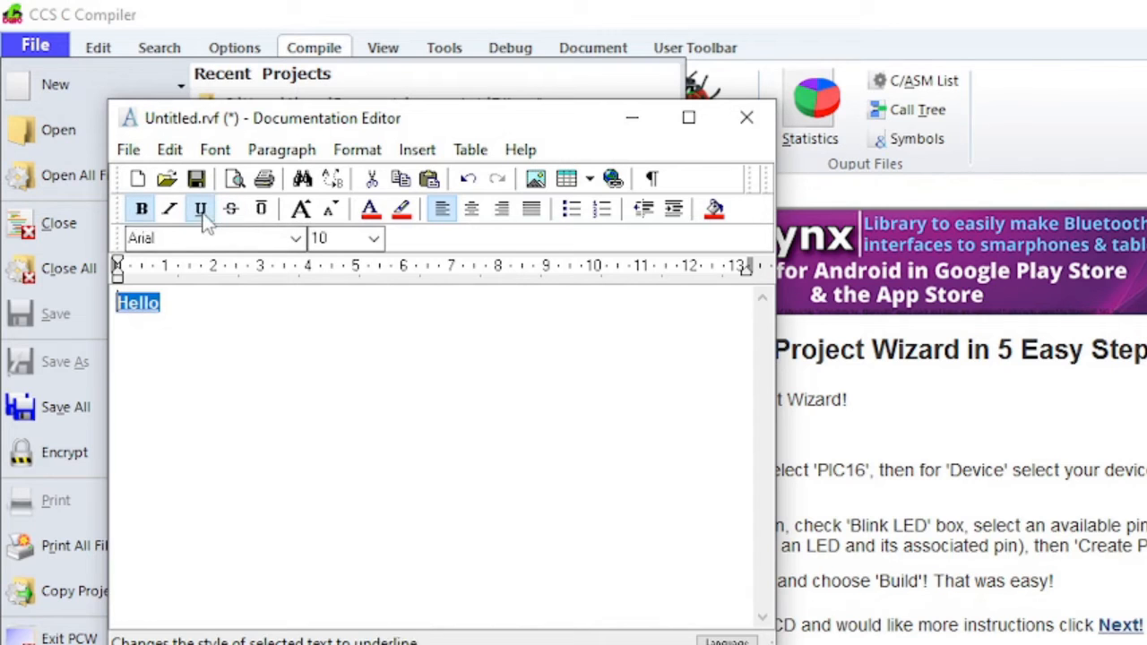
{"action": "left_click", "coordinate": [200, 209]}
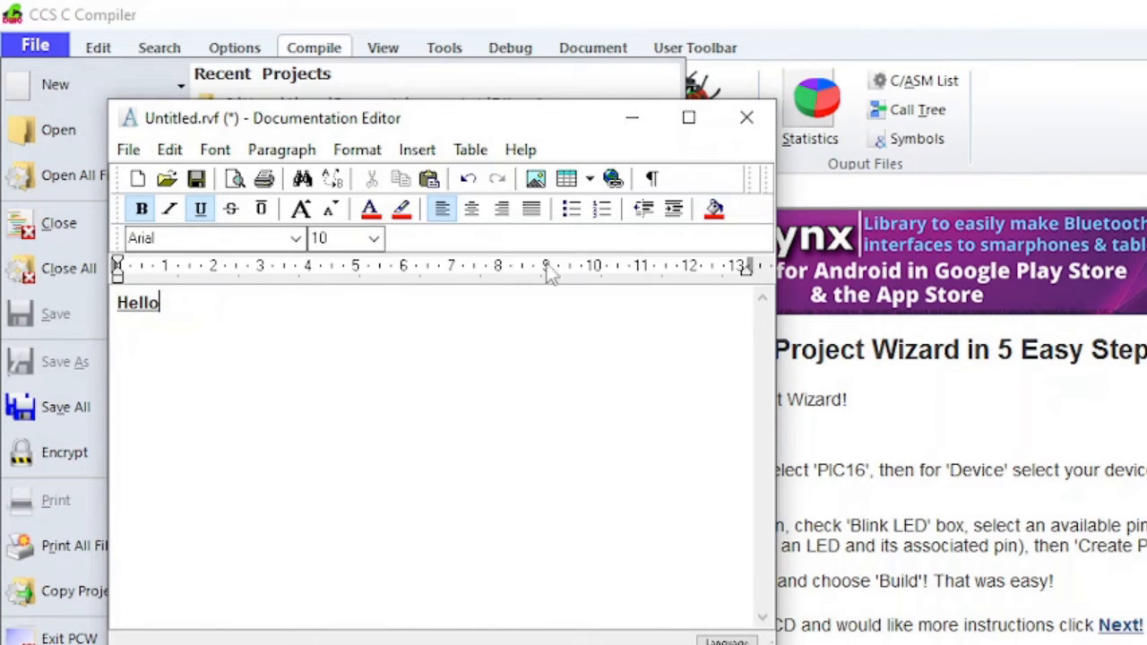
{"action": "left_click", "coordinate": [747, 117]}
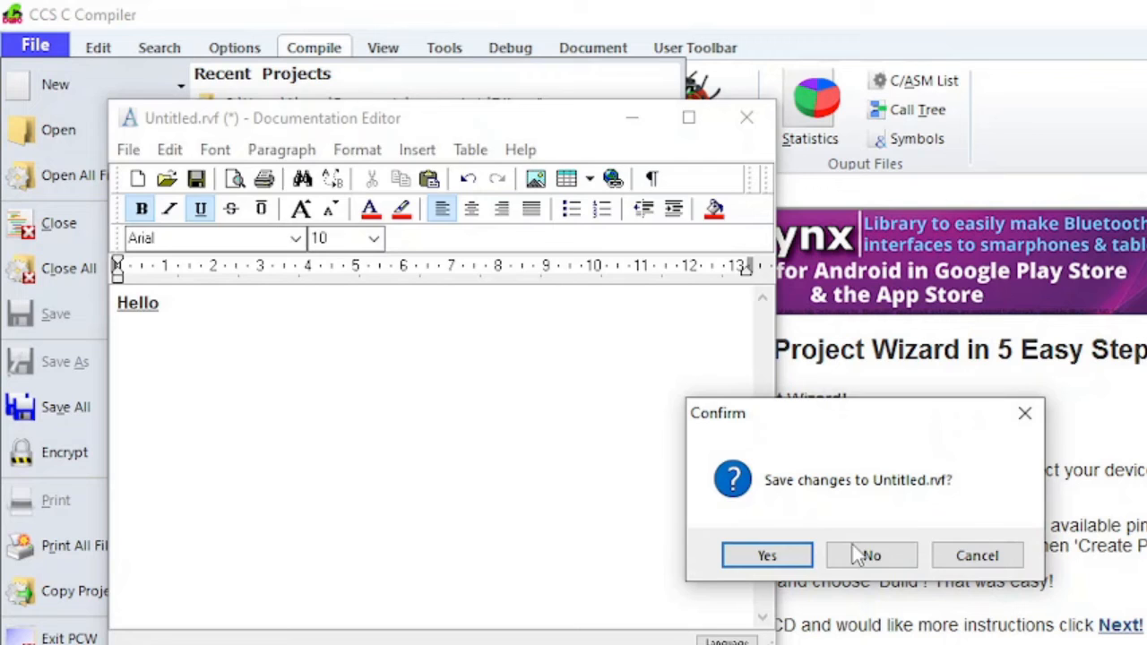
{"action": "left_click", "coordinate": [869, 555]}
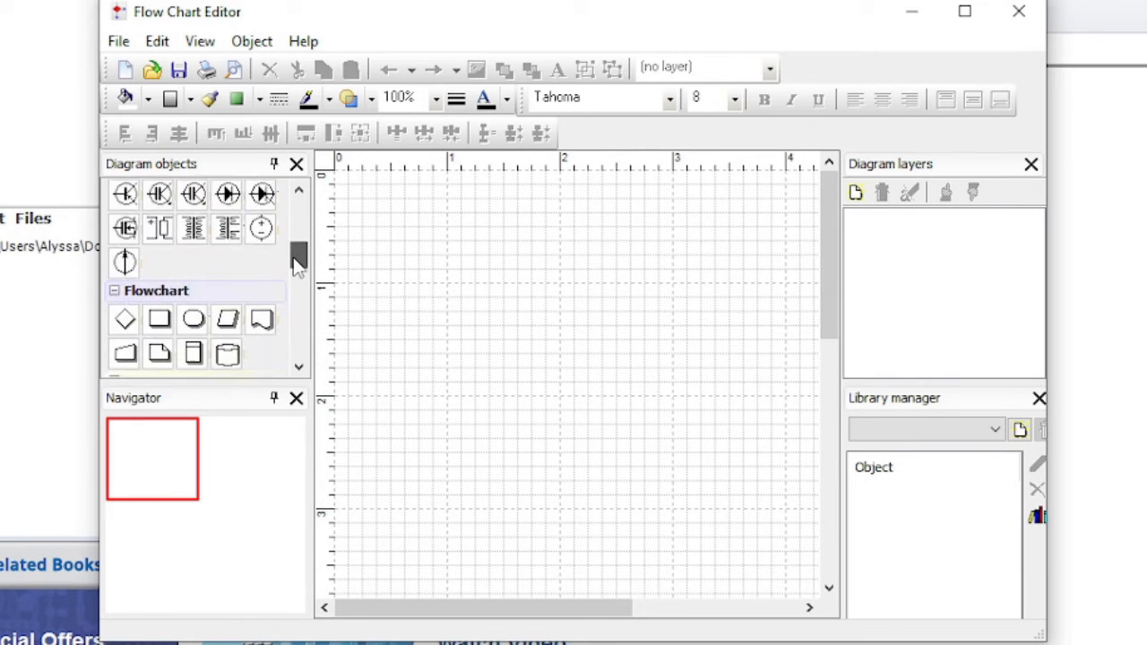
Step: Draw a Data Flow square with an elbow connector, then close the flowchart unsaved
{"action": "scroll", "scroll_direction": "down", "scroll_amount": 3}
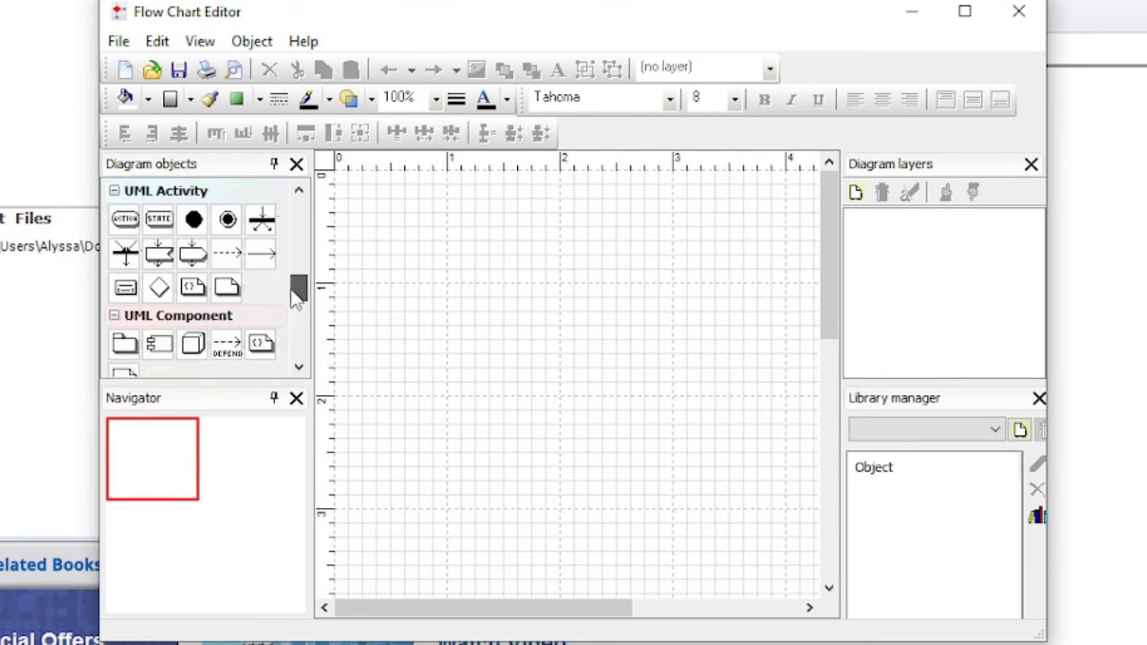
{"action": "scroll", "scroll_direction": "down", "scroll_amount": 3}
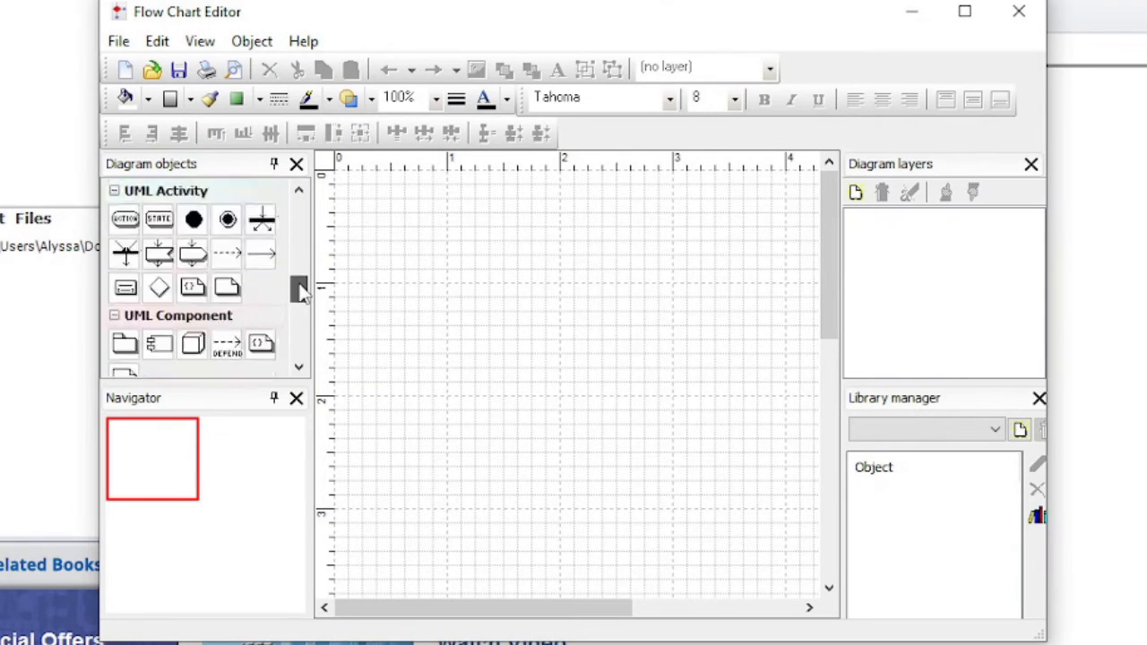
{"action": "scroll", "scroll_direction": "down", "scroll_amount": 3}
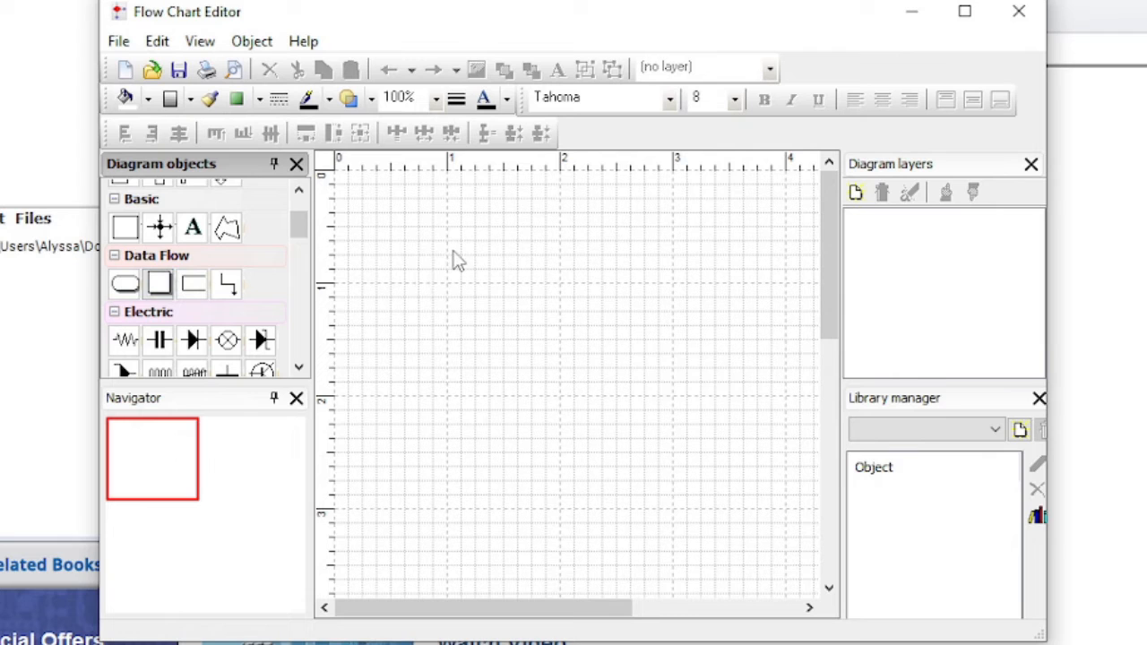
{"action": "left_click_drag", "start_coordinate": [455, 245], "coordinate": [575, 363]}
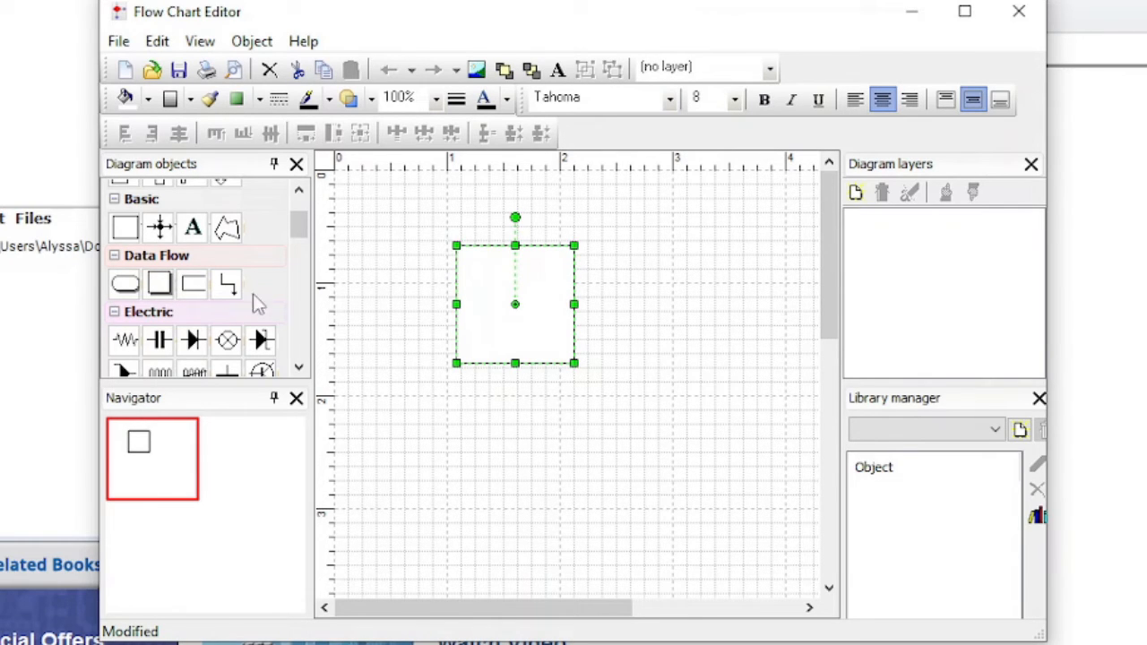
{"action": "left_click", "coordinate": [520, 370]}
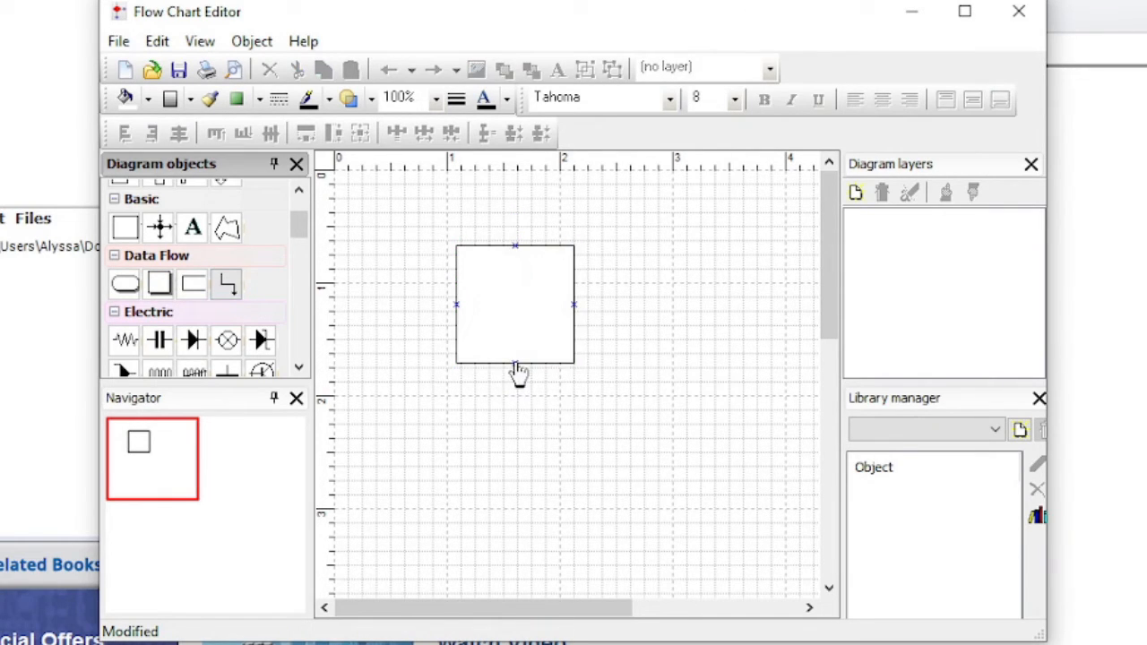
{"action": "left_click_drag", "start_coordinate": [515, 363], "coordinate": [632, 417]}
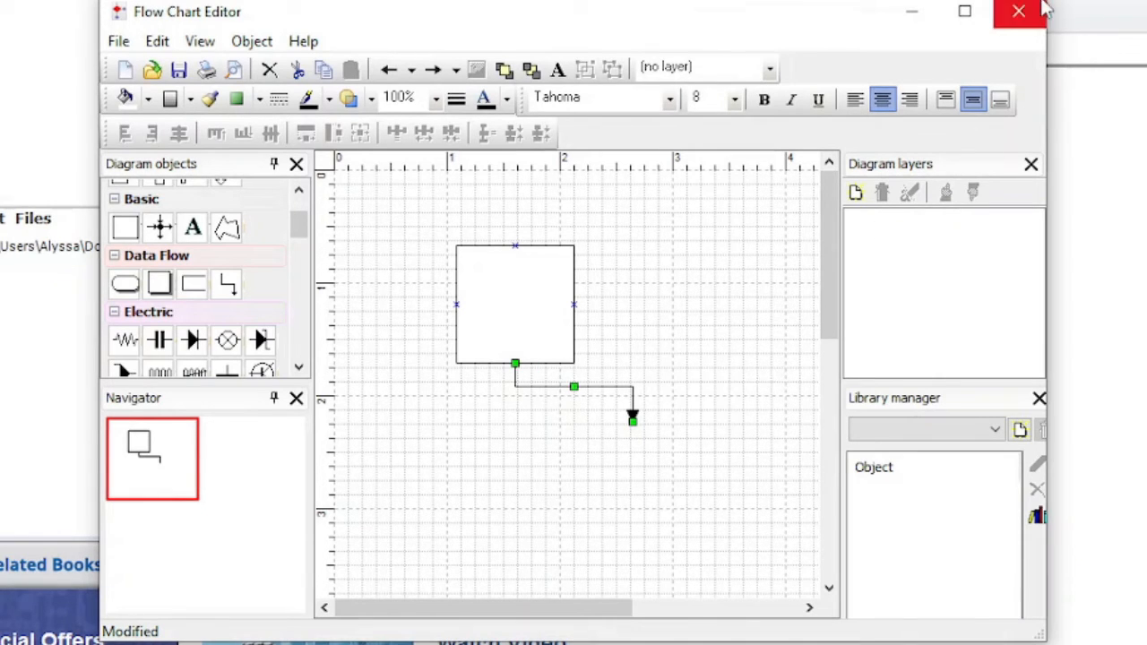
{"action": "left_click", "coordinate": [1019, 11]}
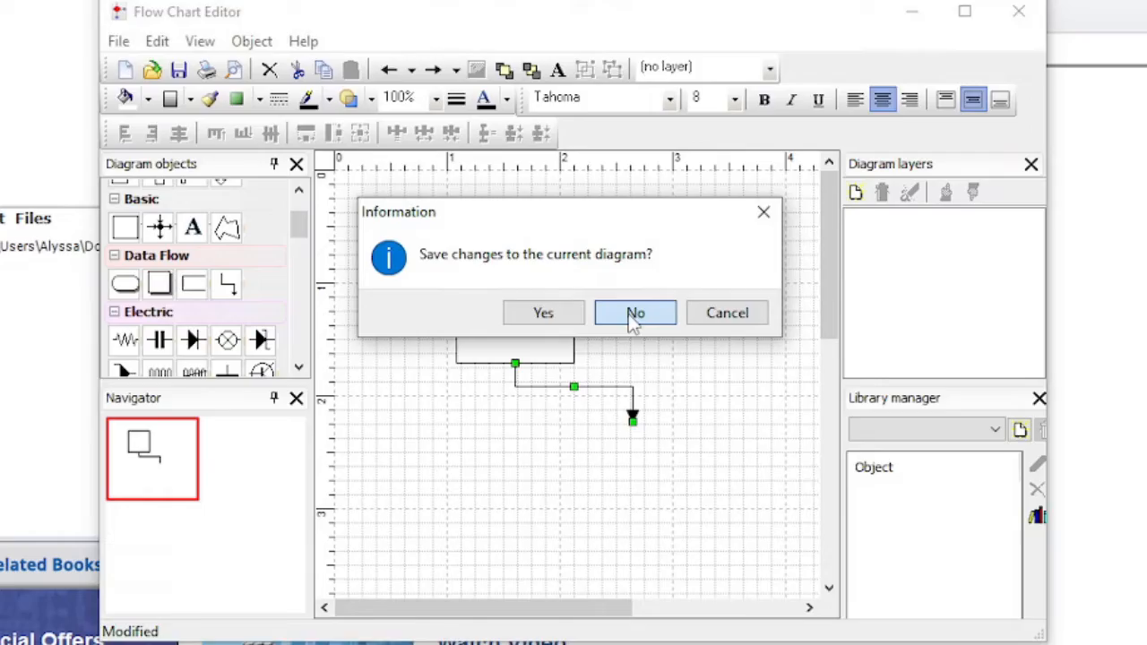
{"action": "left_click", "coordinate": [634, 312]}
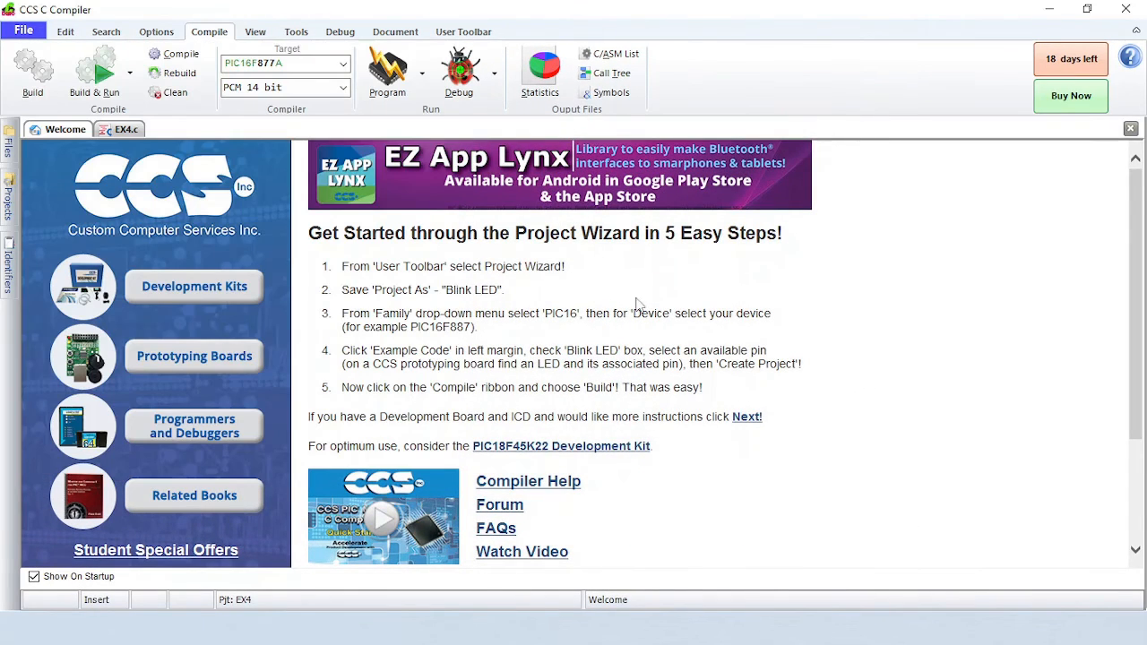
Step: Encrypt EX4.c with File > Encrypt, producing EX4.c.encrypted
{"action": "left_click", "coordinate": [121, 129]}
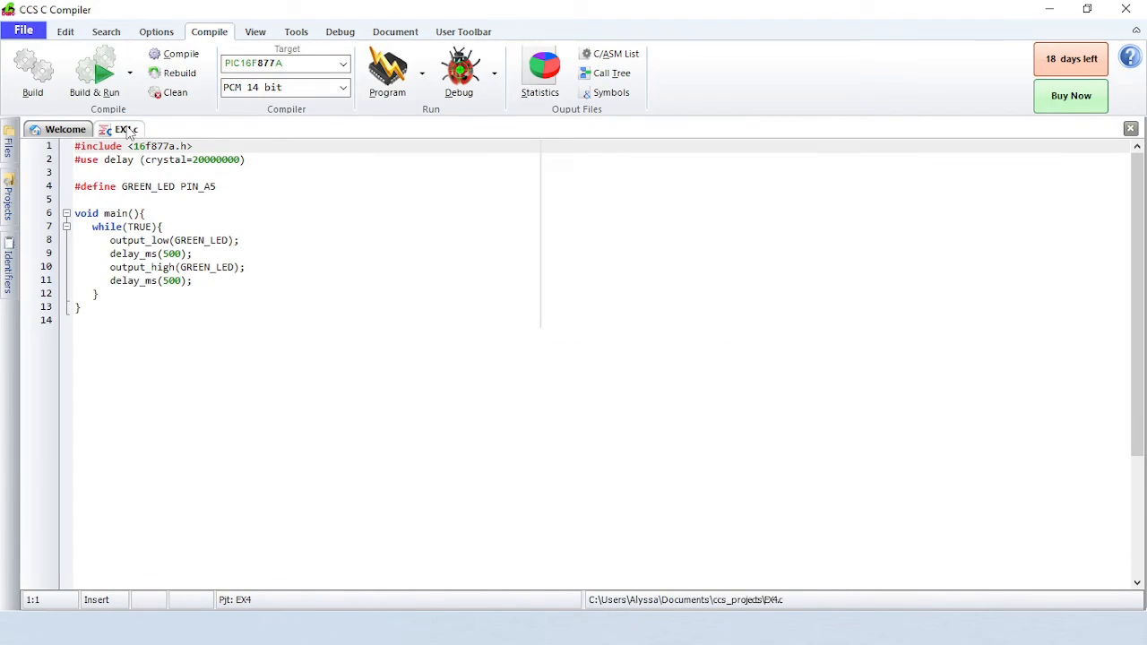
{"action": "left_click", "coordinate": [24, 31]}
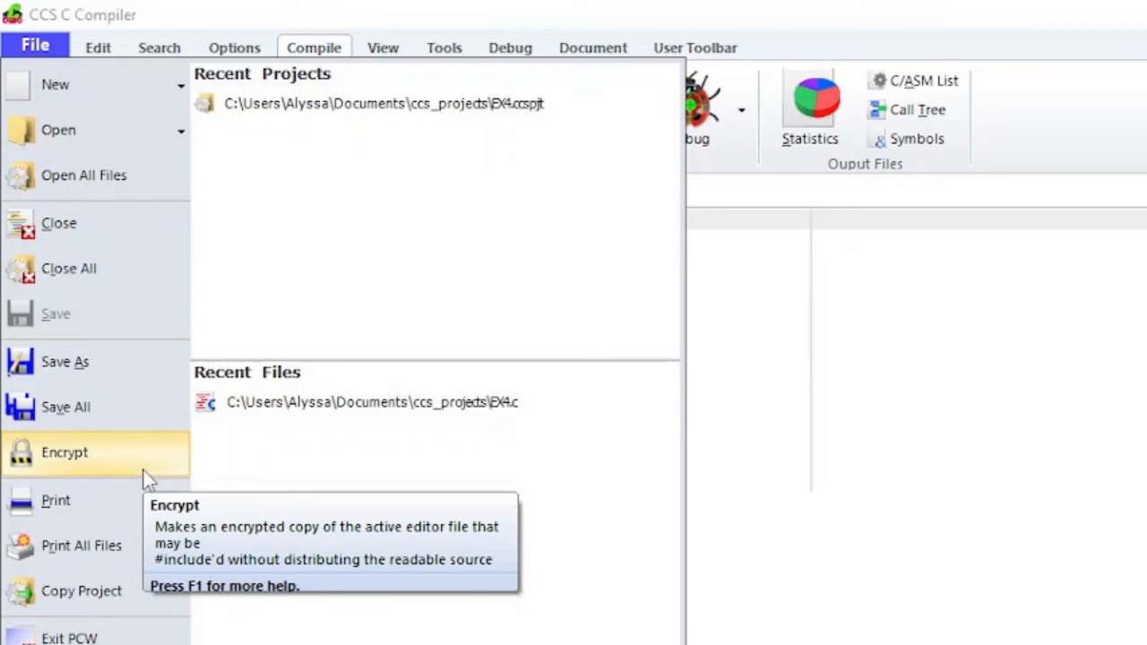
{"action": "left_click", "coordinate": [64, 453]}
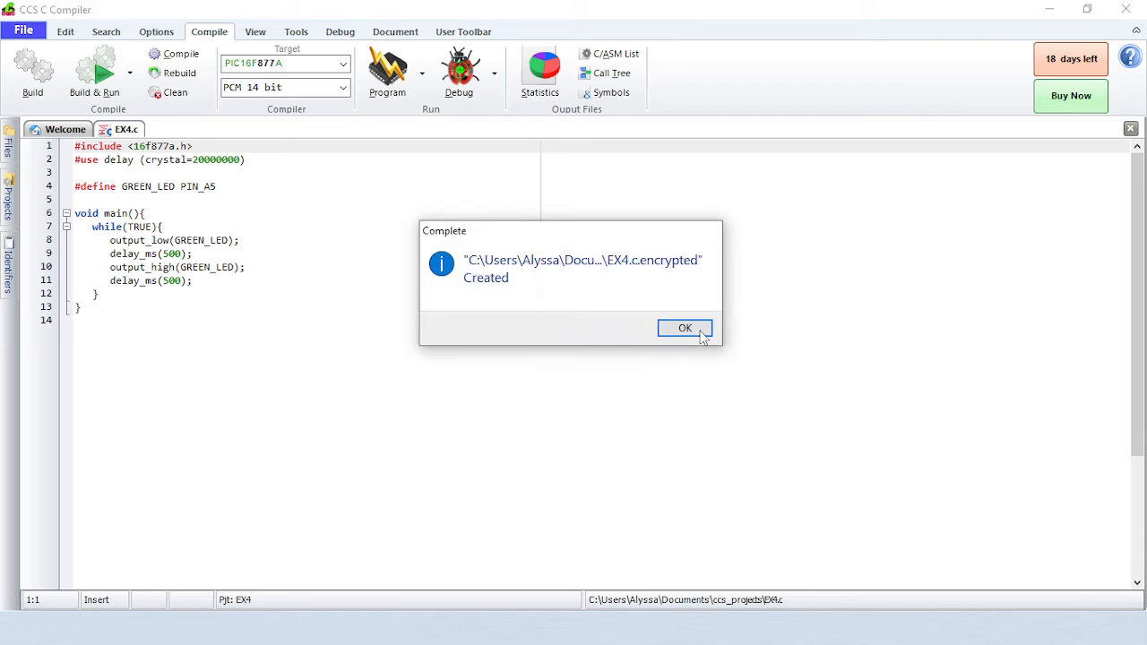
{"action": "left_click", "coordinate": [685, 328]}
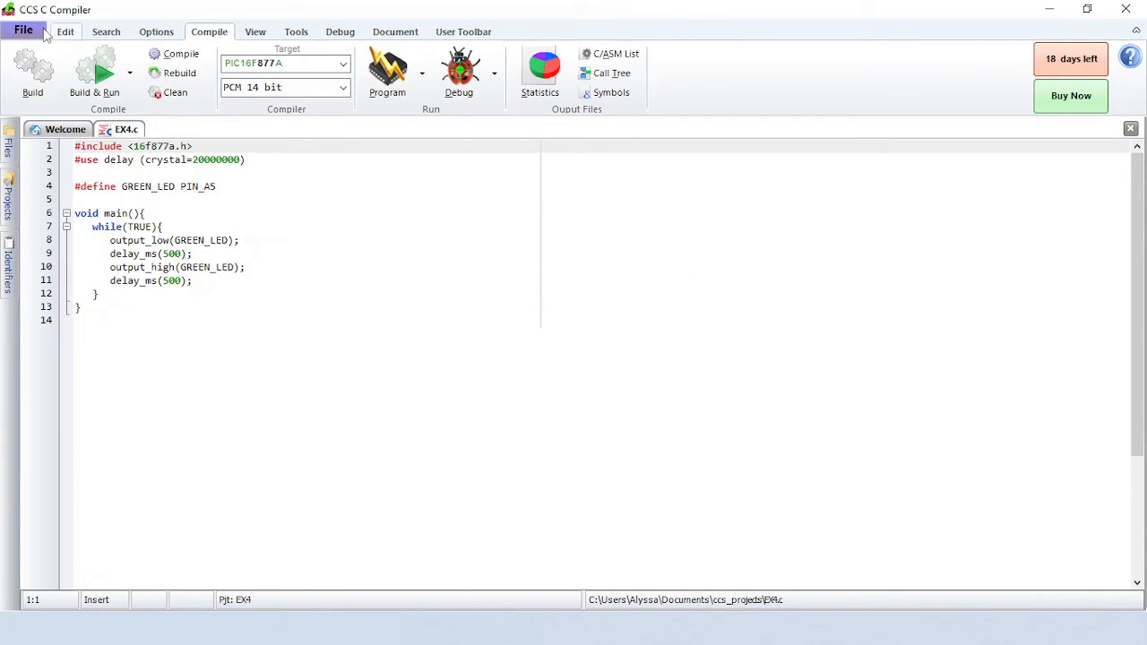
{"action": "left_click", "coordinate": [24, 32]}
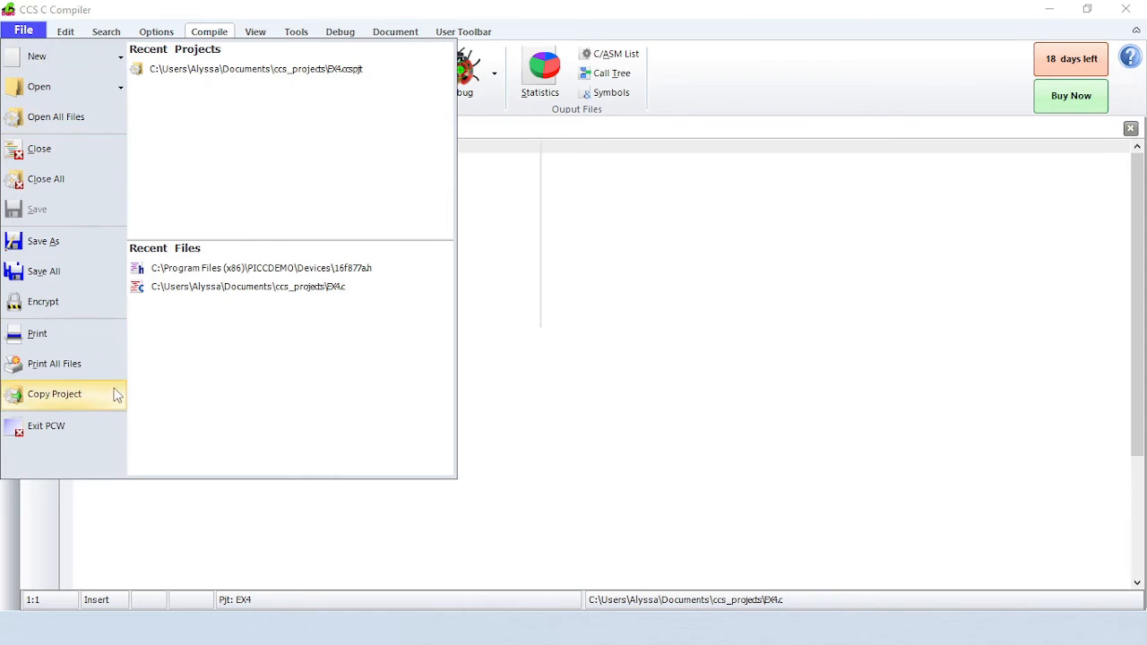
{"action": "left_click", "coordinate": [54, 393]}
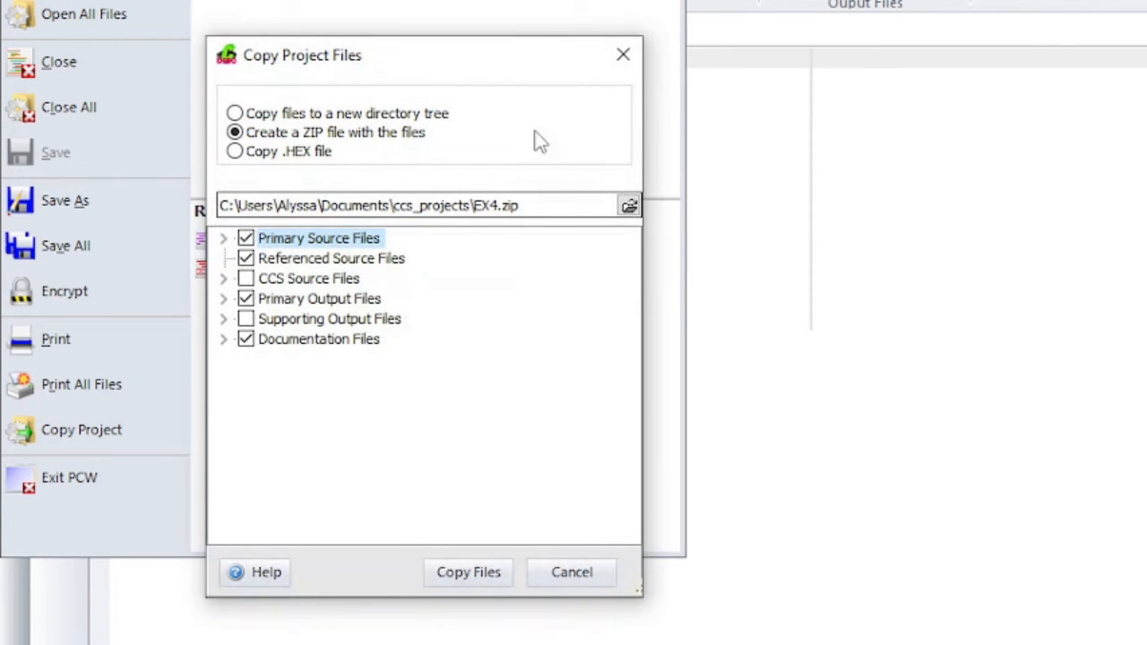
{"action": "mouse_move", "coordinate": [457, 166]}
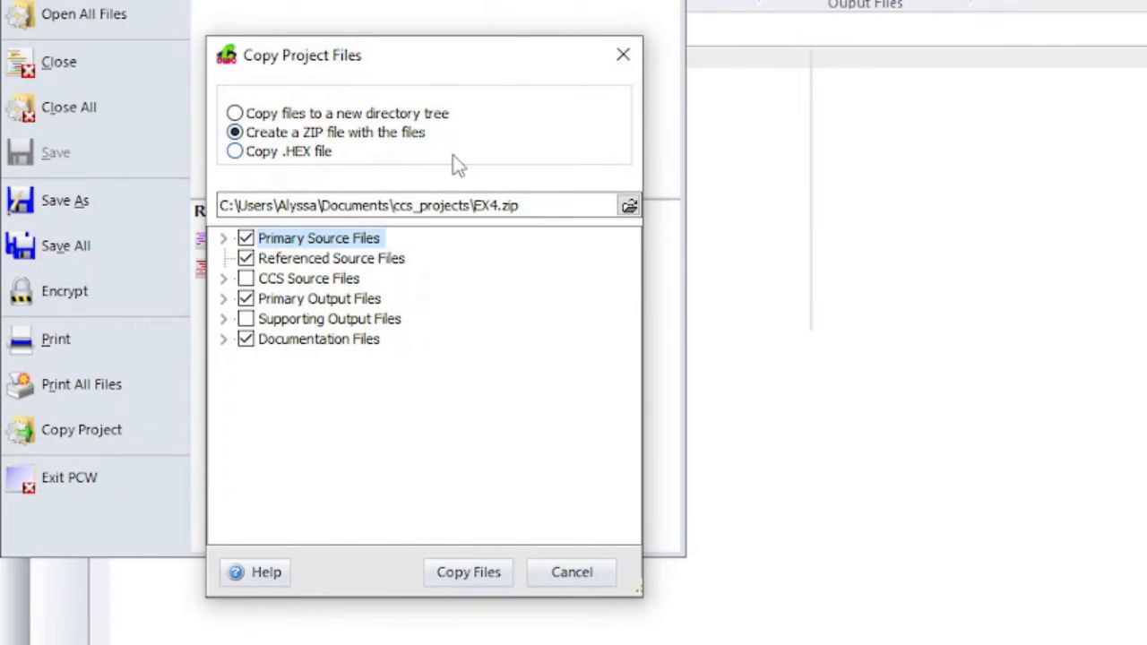
{"action": "mouse_move", "coordinate": [571, 572]}
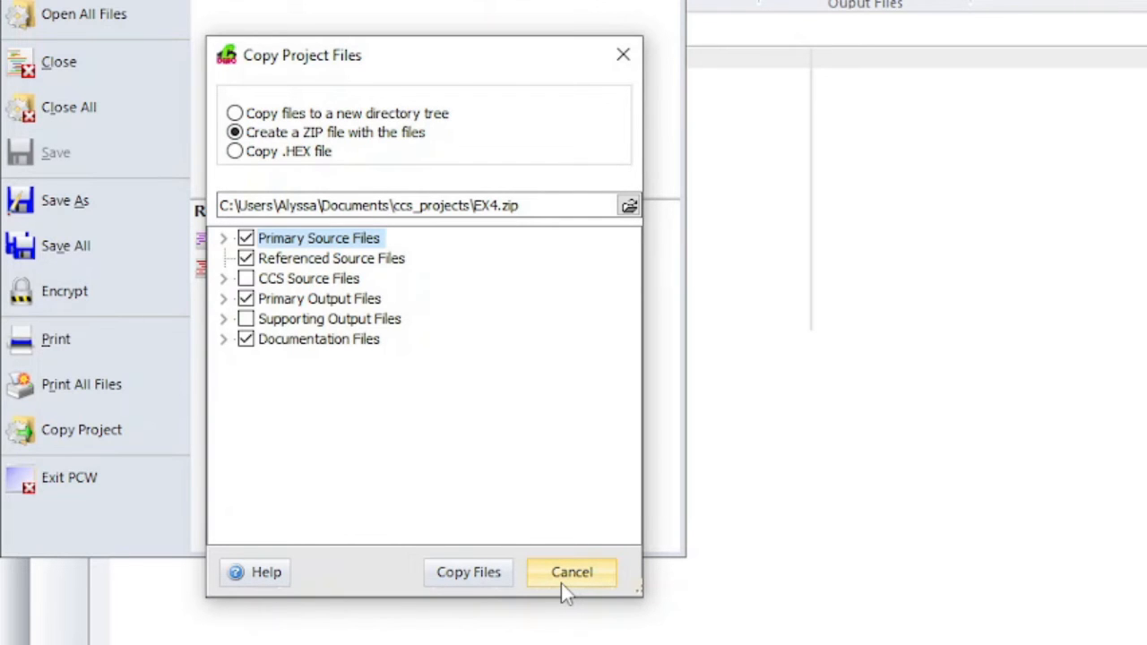
{"action": "left_click", "coordinate": [572, 571]}
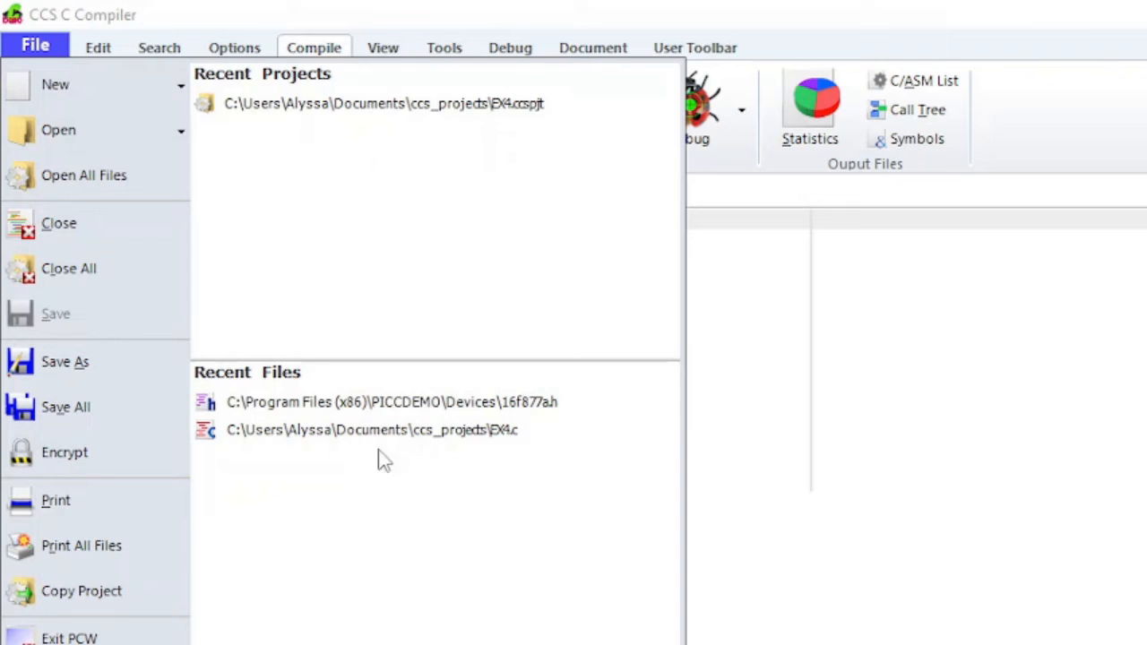
Step: Reopen 16f877a.h from Recent Files, then switch back to the EX4.c tab
{"action": "left_click", "coordinate": [59, 130]}
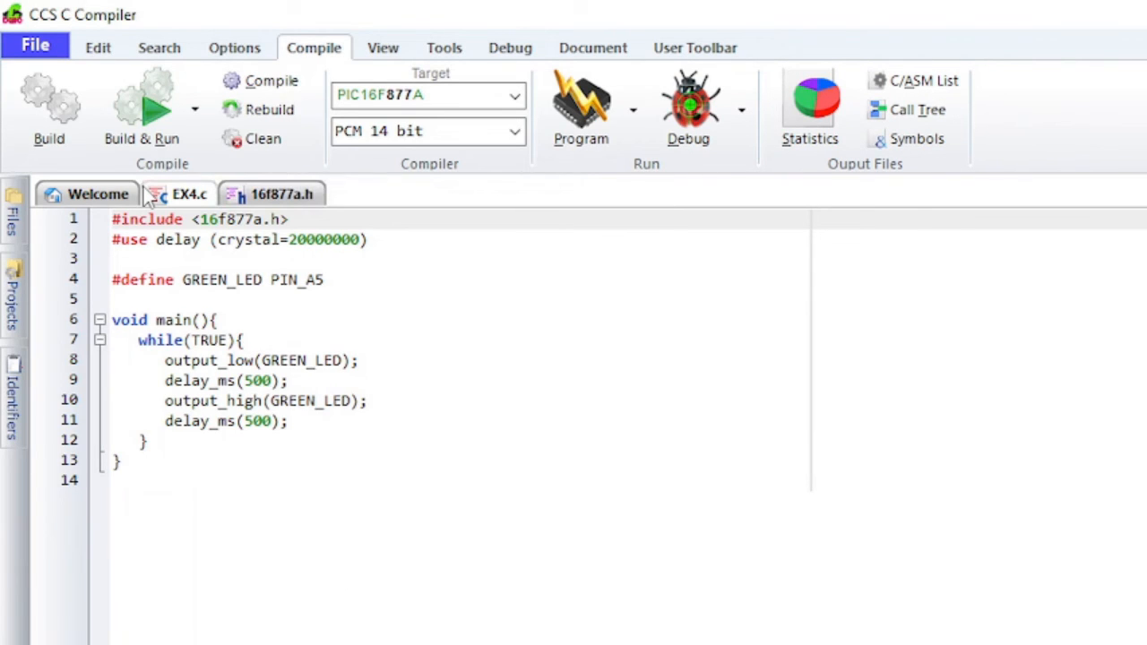
{"action": "left_click", "coordinate": [35, 47]}
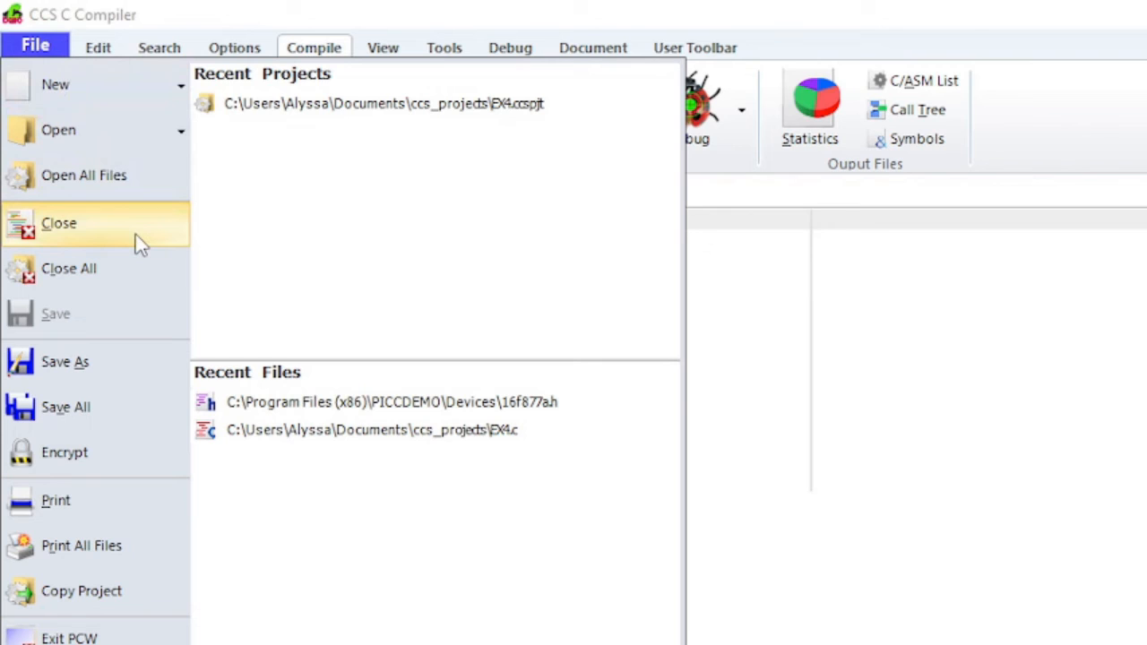
{"action": "mouse_move", "coordinate": [148, 273]}
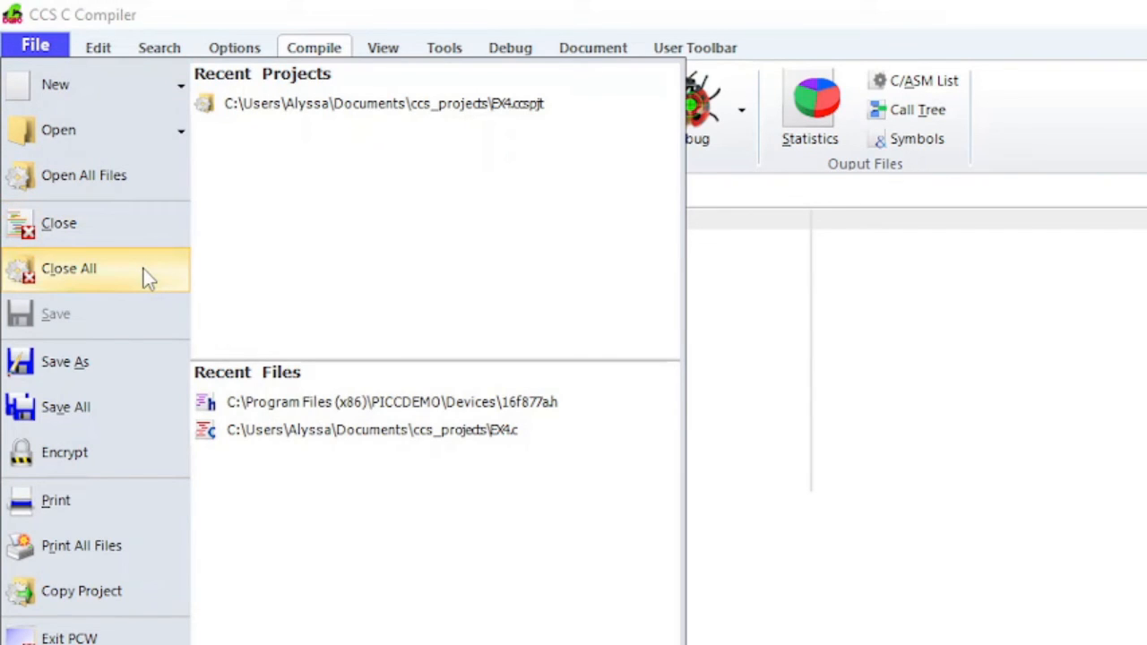
{"action": "mouse_move", "coordinate": [153, 329]}
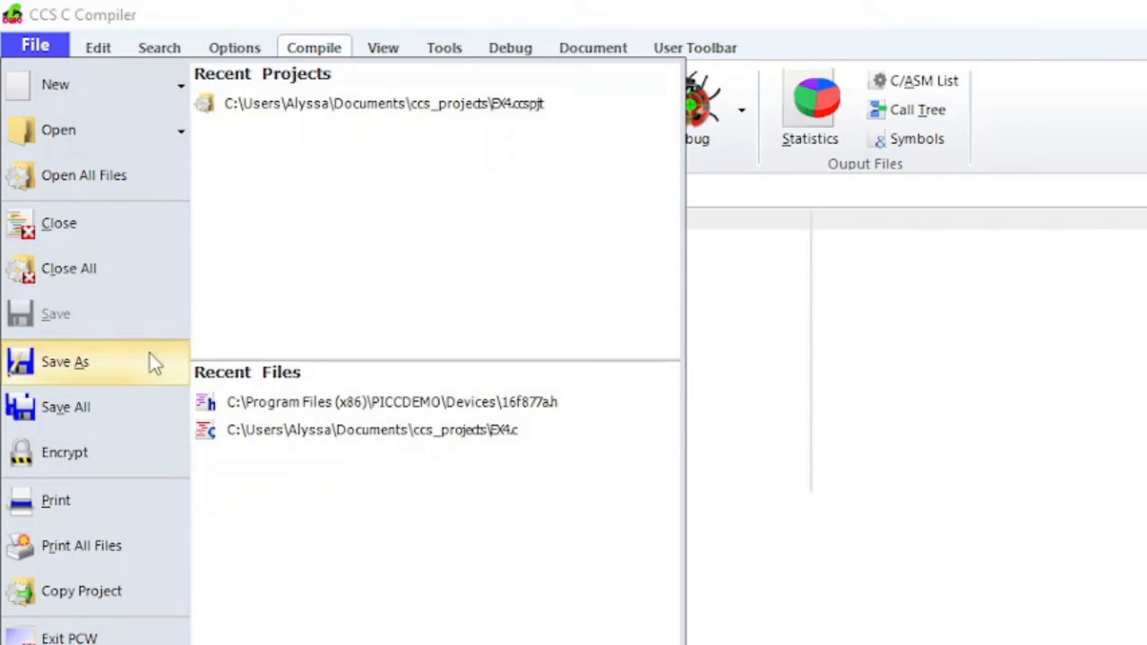
{"action": "mouse_move", "coordinate": [153, 378]}
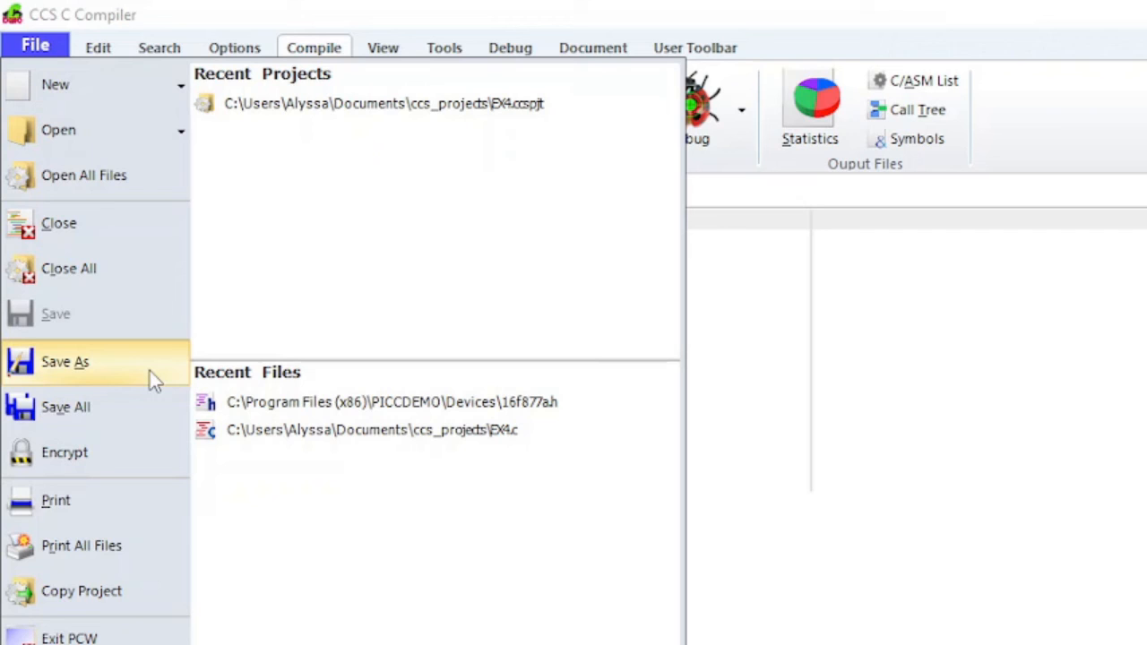
{"action": "mouse_move", "coordinate": [157, 419]}
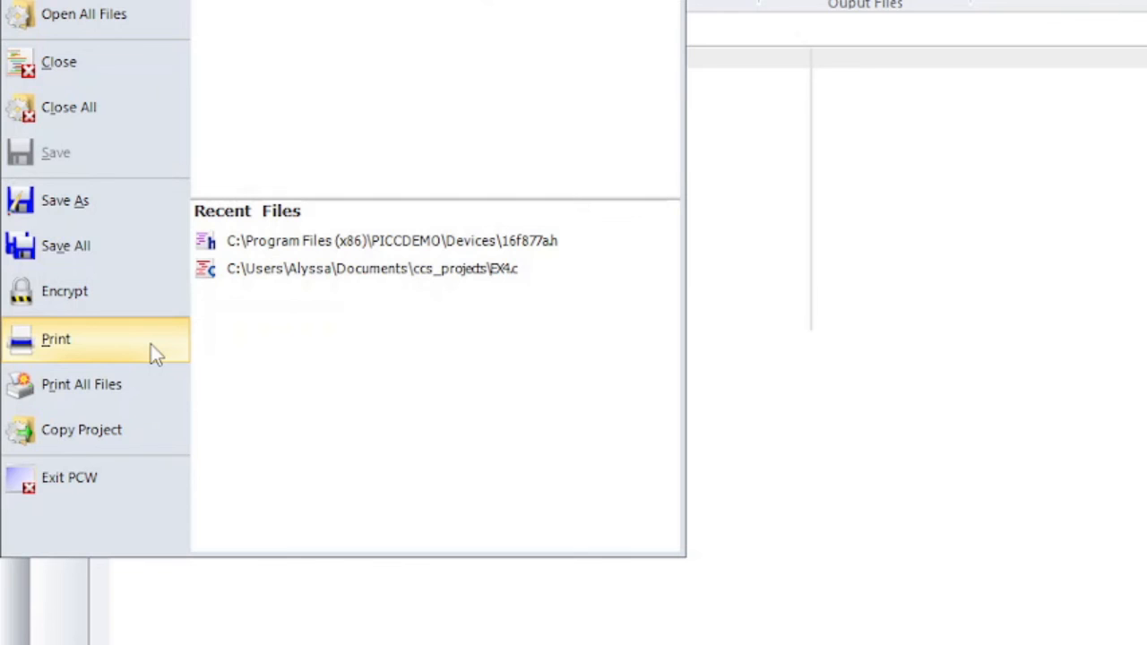
{"action": "mouse_move", "coordinate": [159, 388]}
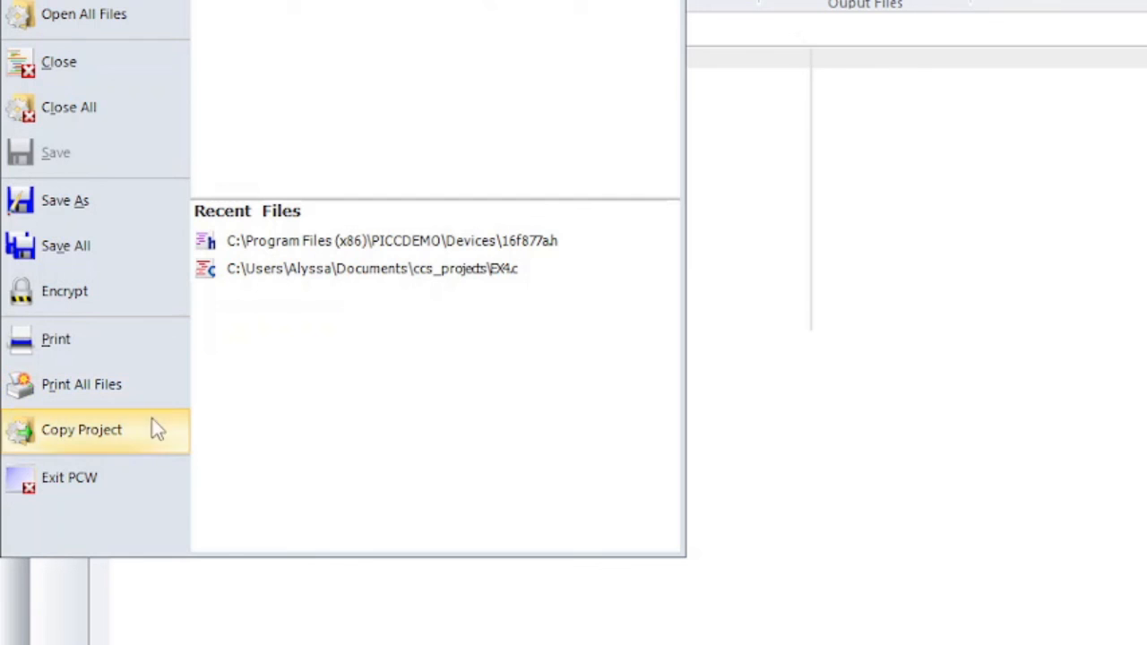
{"action": "mouse_move", "coordinate": [99, 477]}
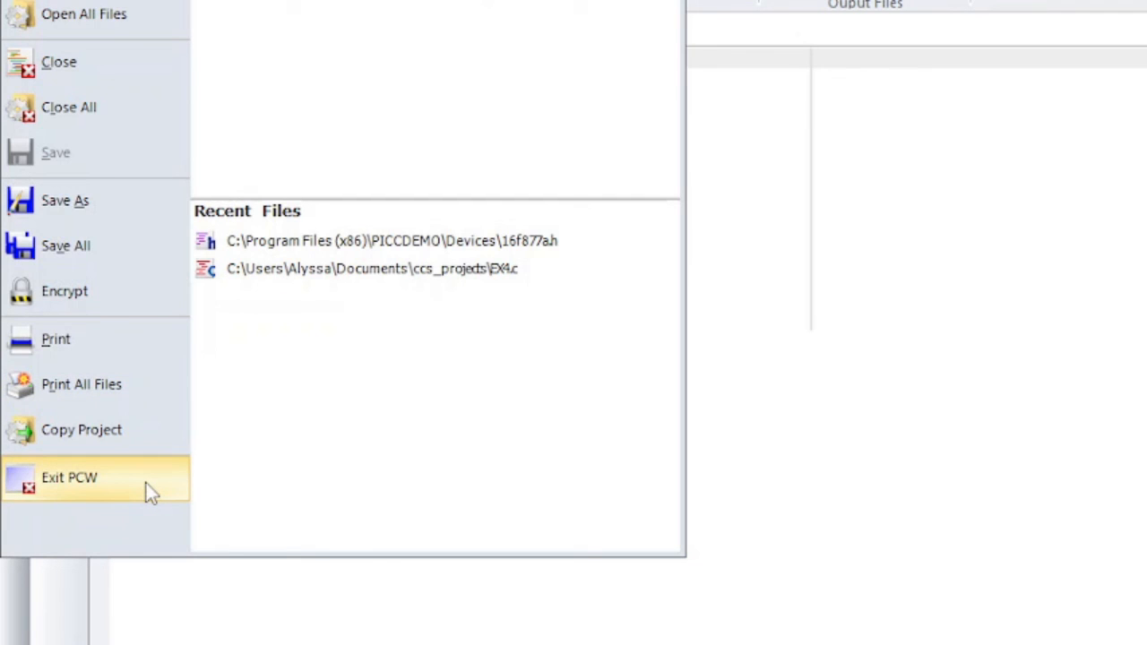